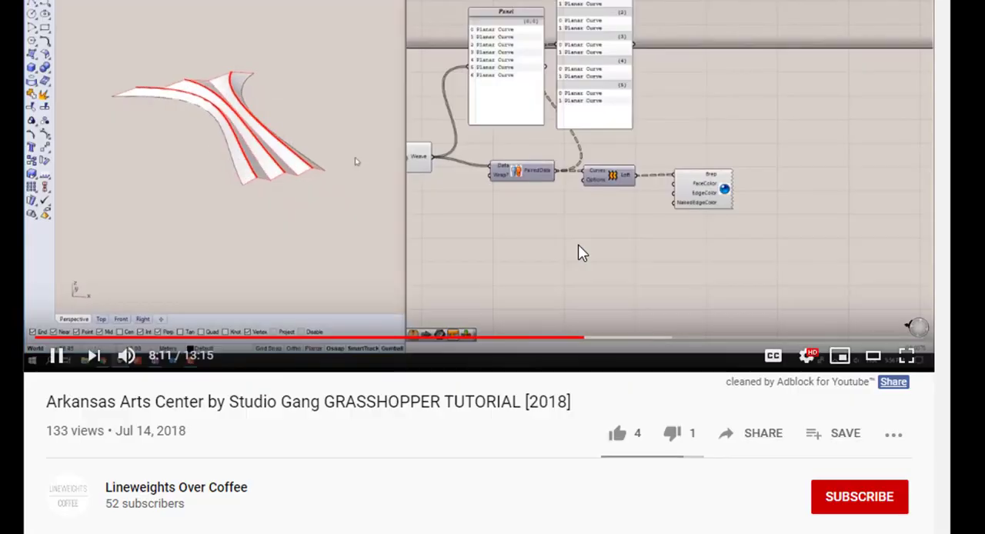
Step: Subscribe to the Lineweights Over Coffee channel and turn on its notification bell
click(859, 495)
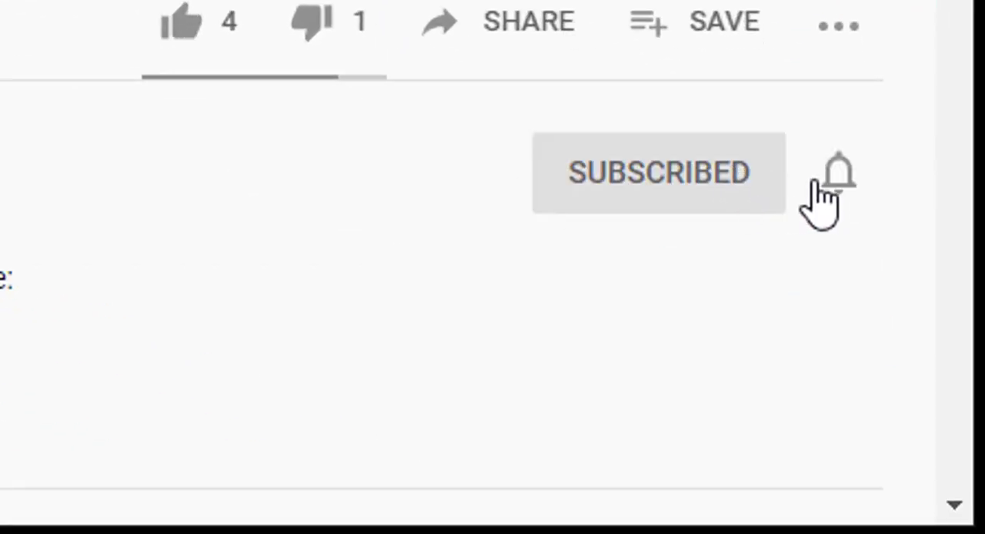
click(836, 171)
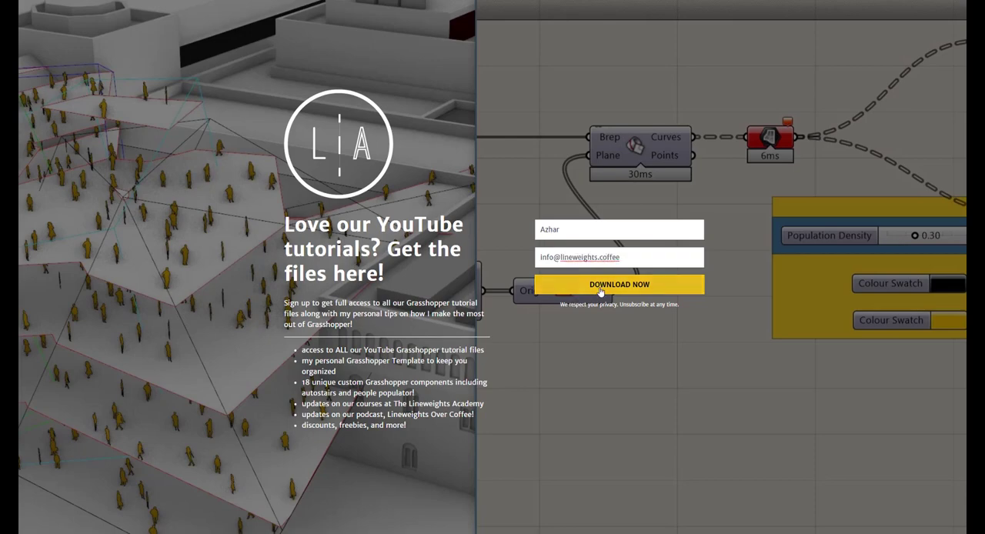
Step: Submit the sign-up form with name and email to download the tutorial files
click(618, 283)
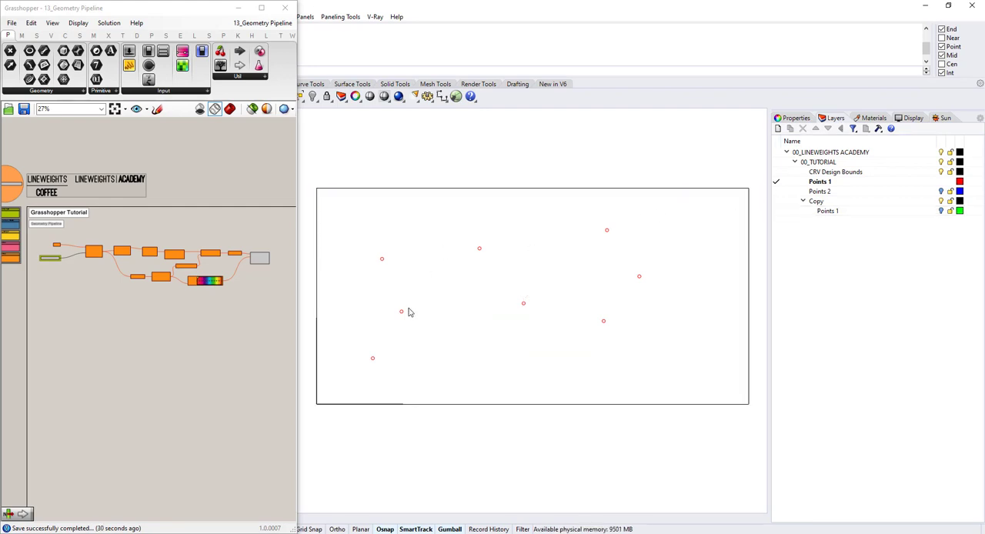
mouse_move(361, 318)
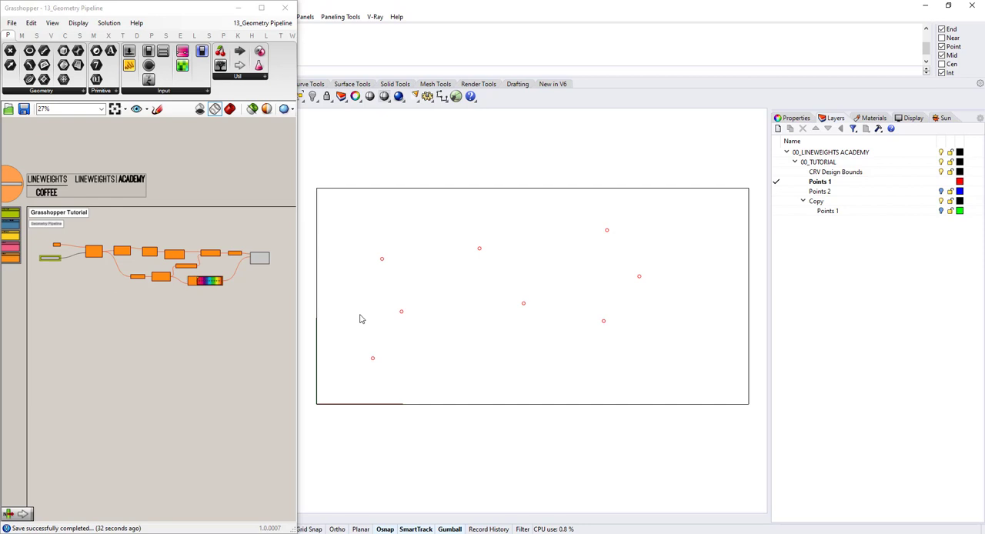
mouse_move(365, 314)
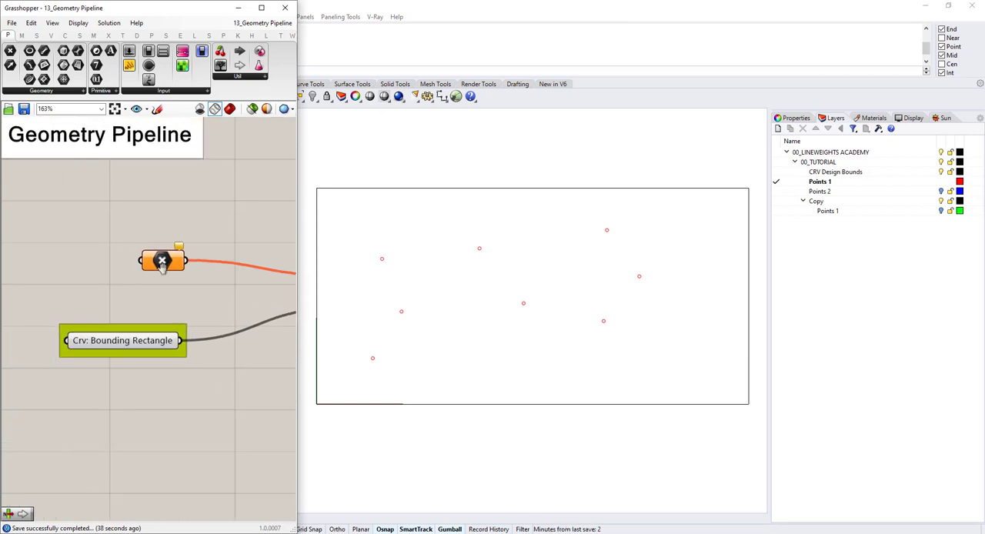
Step: Reference the scattered Rhino points into the Point parameter via Set Multiple Points
click(163, 260)
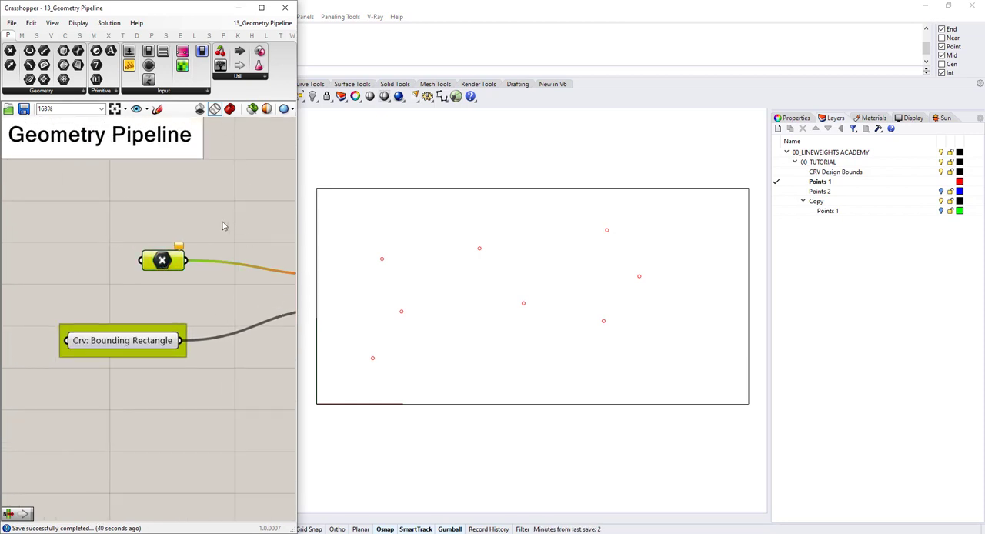
right_click(163, 259)
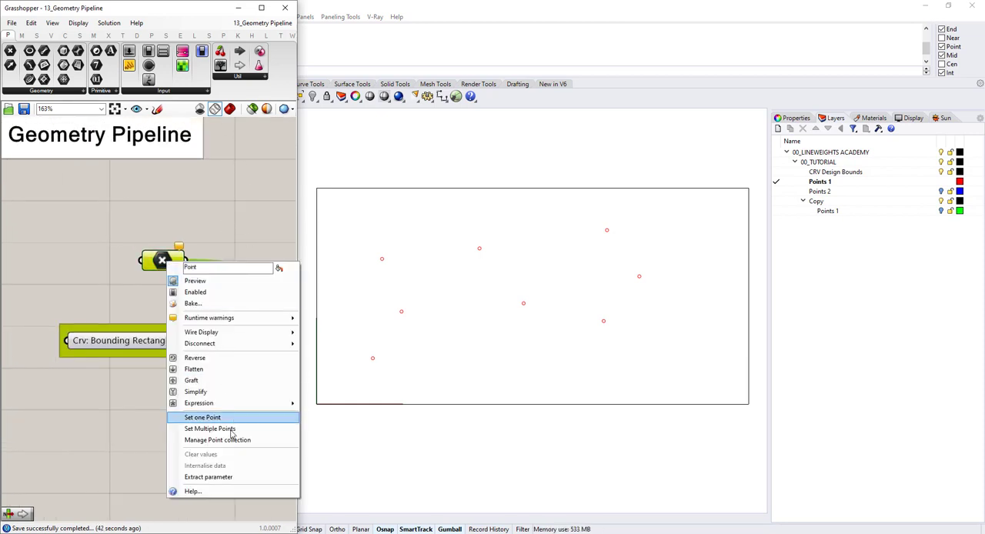
mouse_move(209, 428)
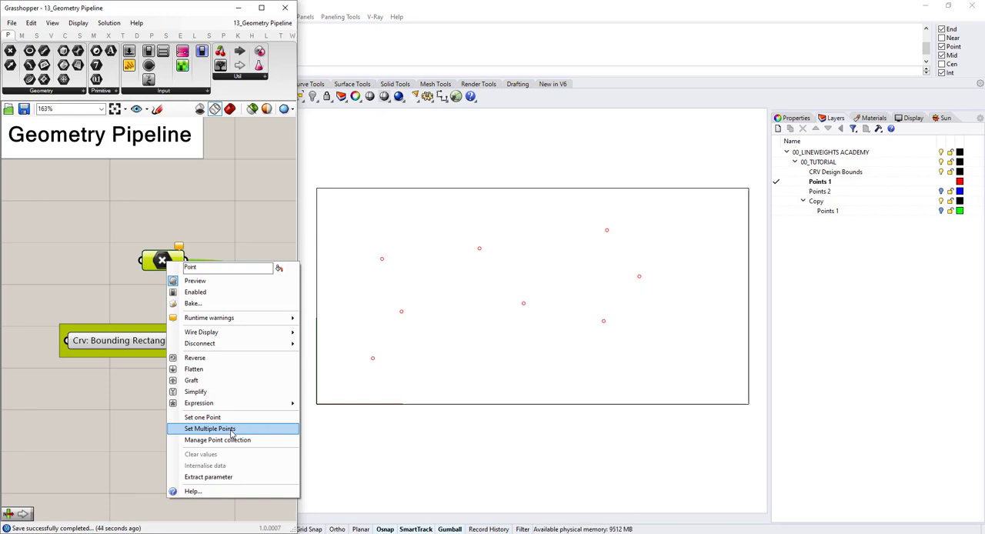
click(209, 428)
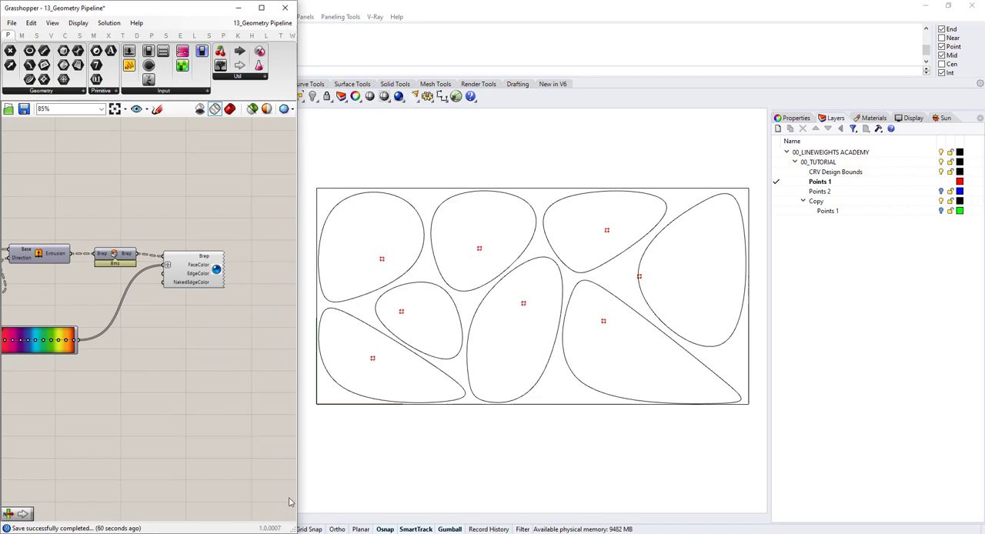
mouse_move(185, 483)
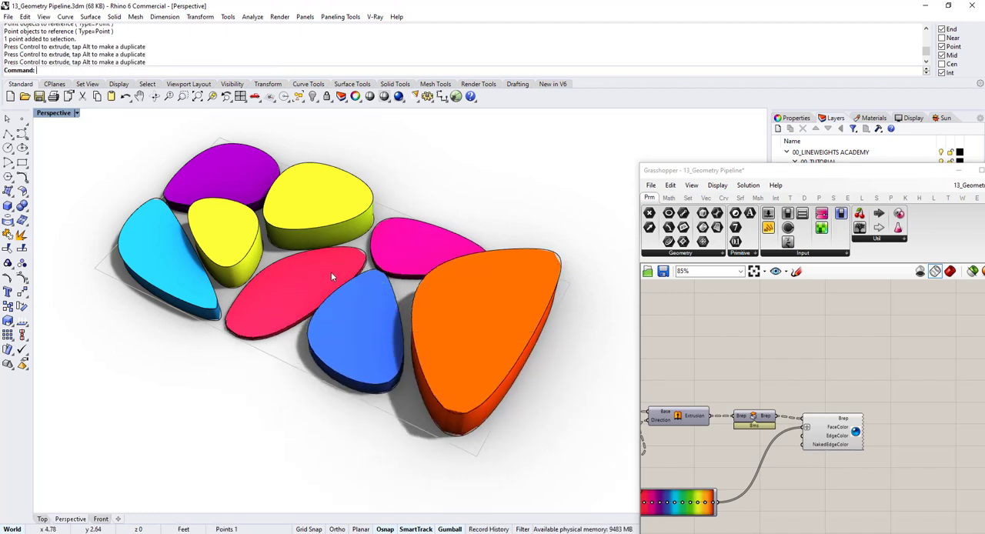
Step: Show the Top viewport with the Grasshopper editor docked beside it
click(315, 273)
text(Plan)
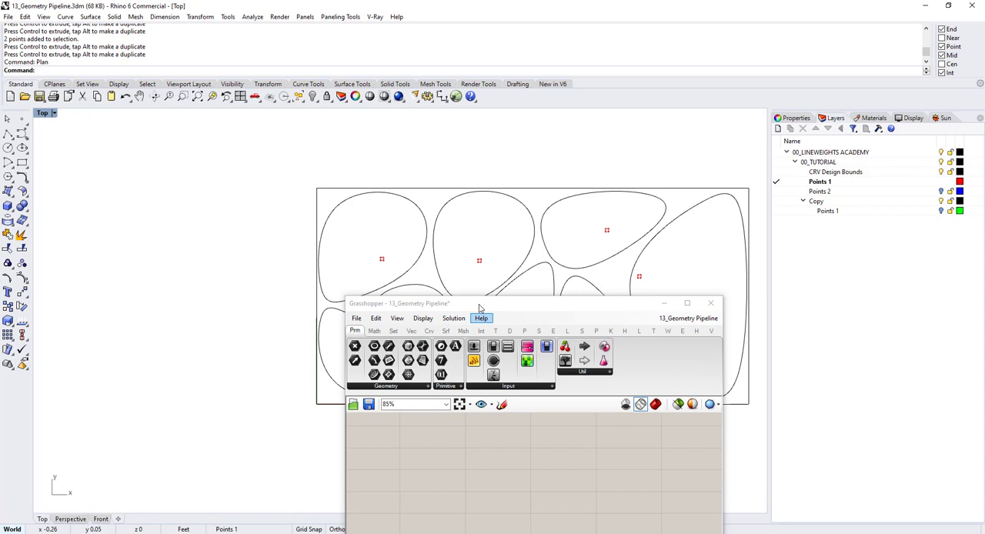
click(686, 303)
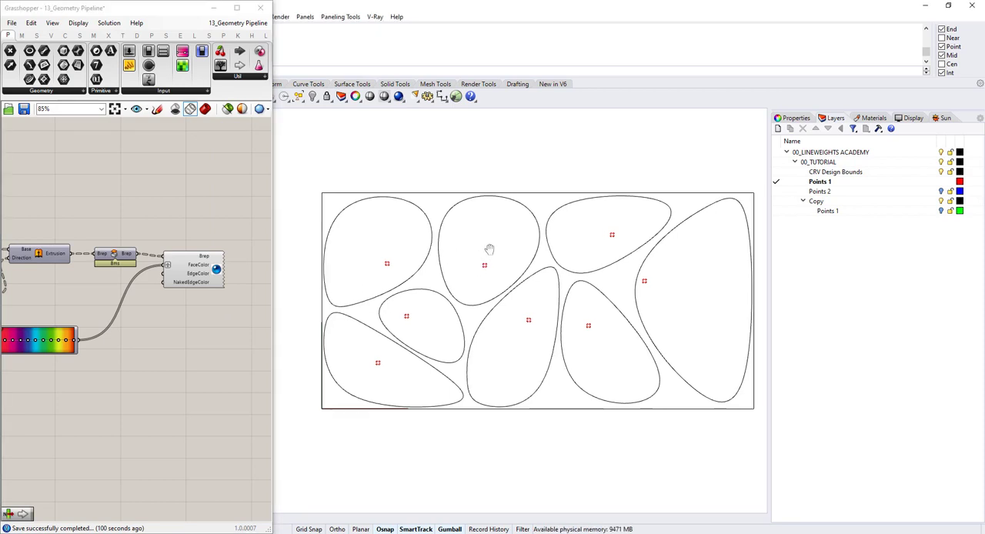
Step: Drag a point to a new position so its blob cell reshapes live
drag(489, 249, 389, 237)
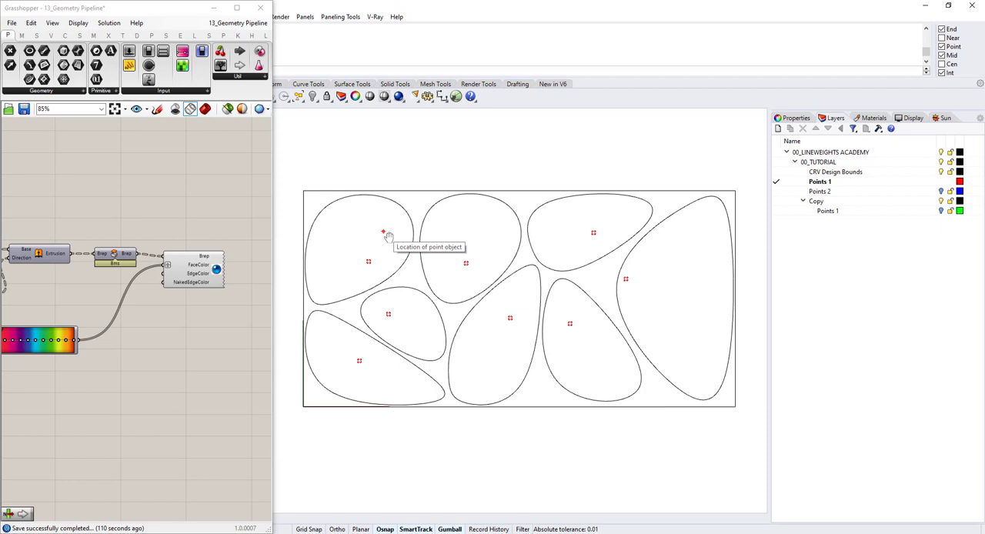
mouse_move(683, 337)
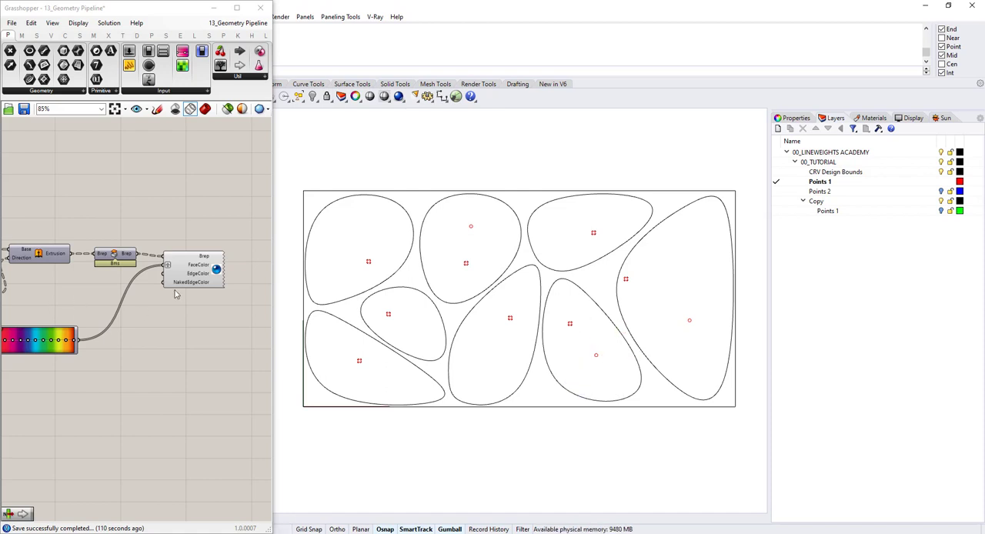
scroll(down, 3)
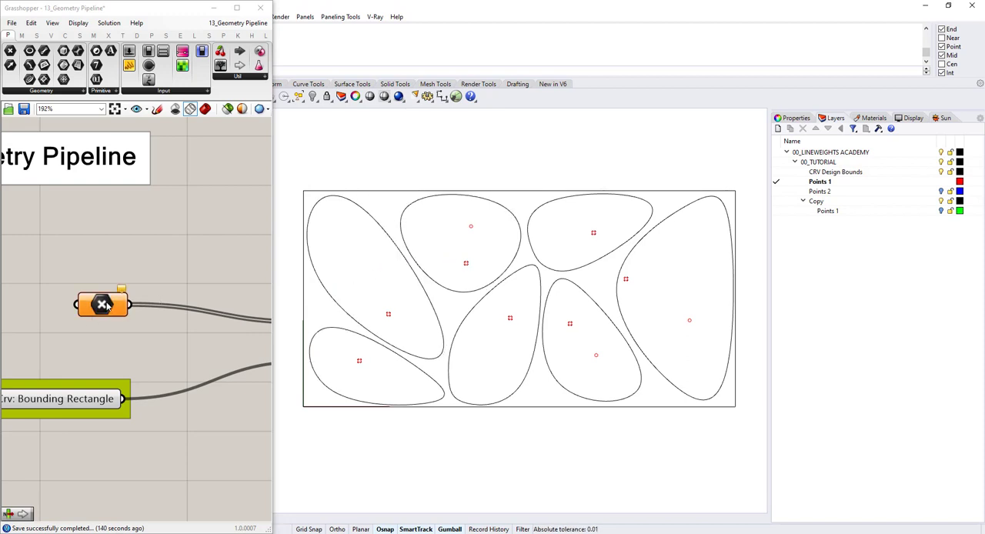
mouse_move(101, 305)
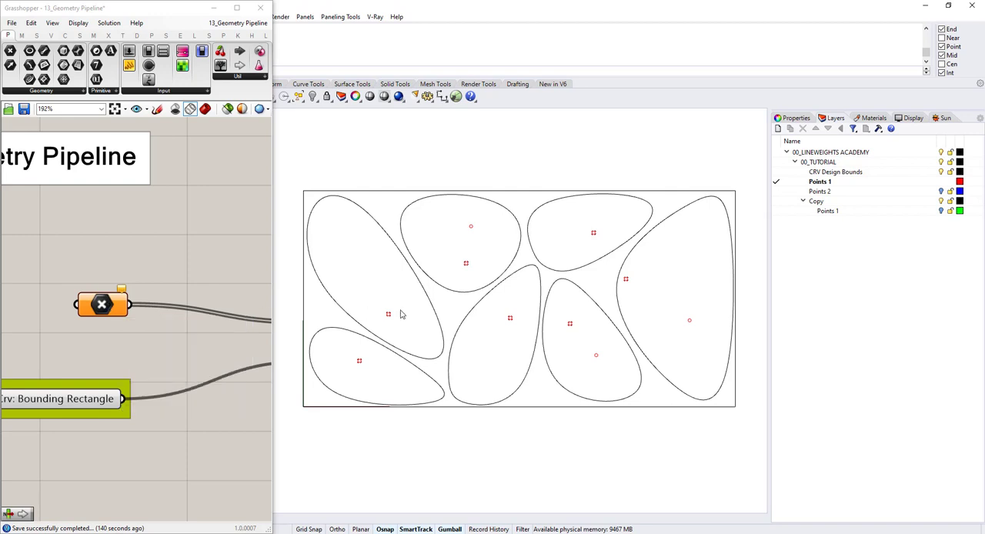
mouse_move(395, 326)
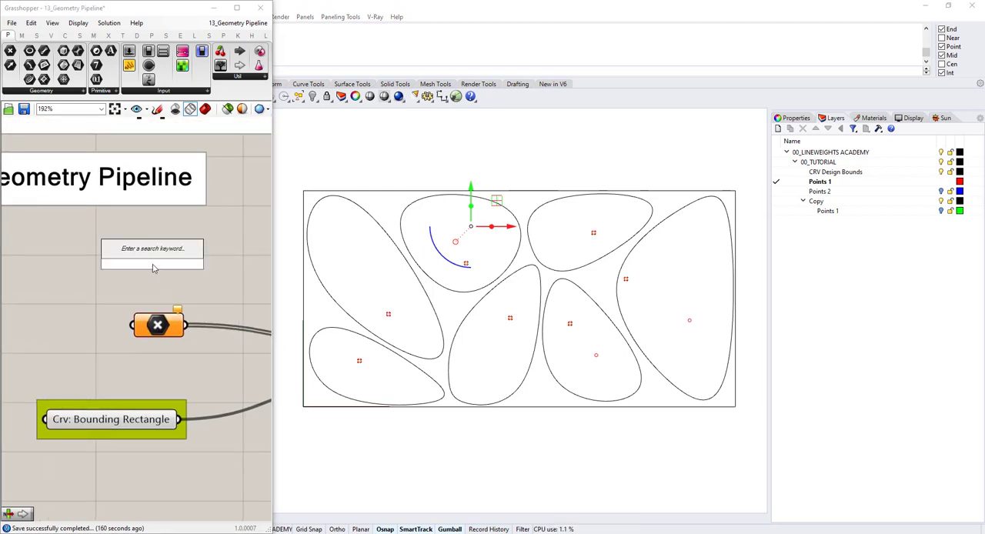
text(geometry)
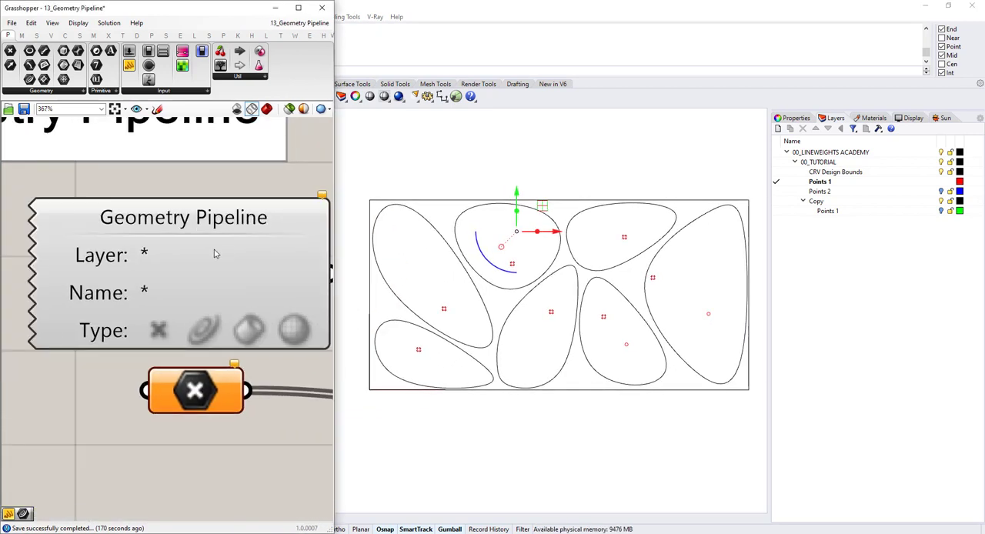
mouse_move(341, 157)
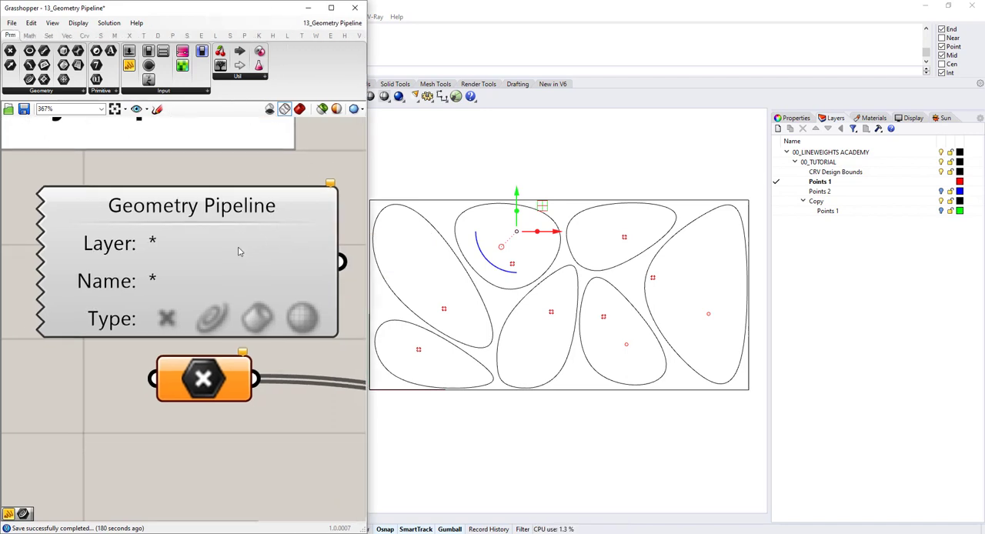
mouse_move(294, 354)
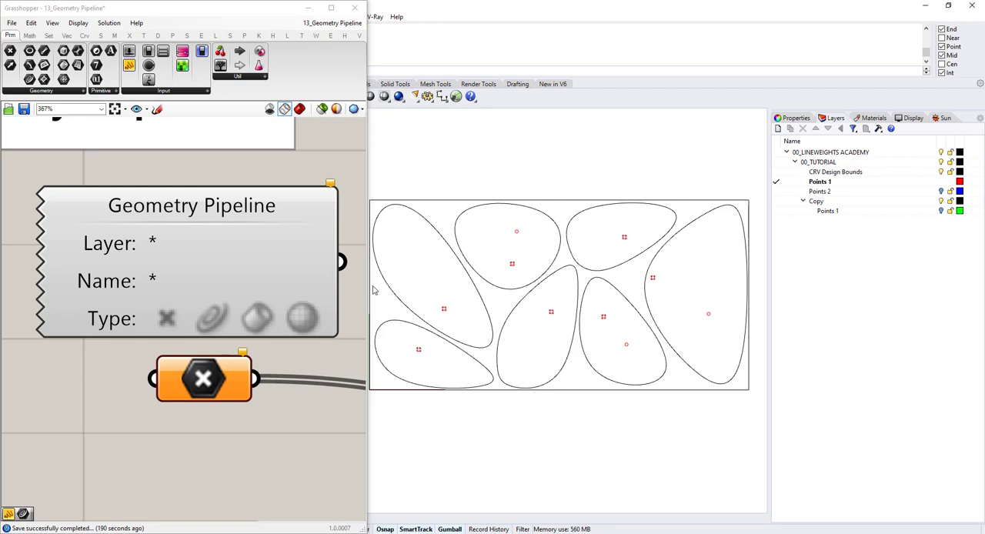
mouse_move(635, 311)
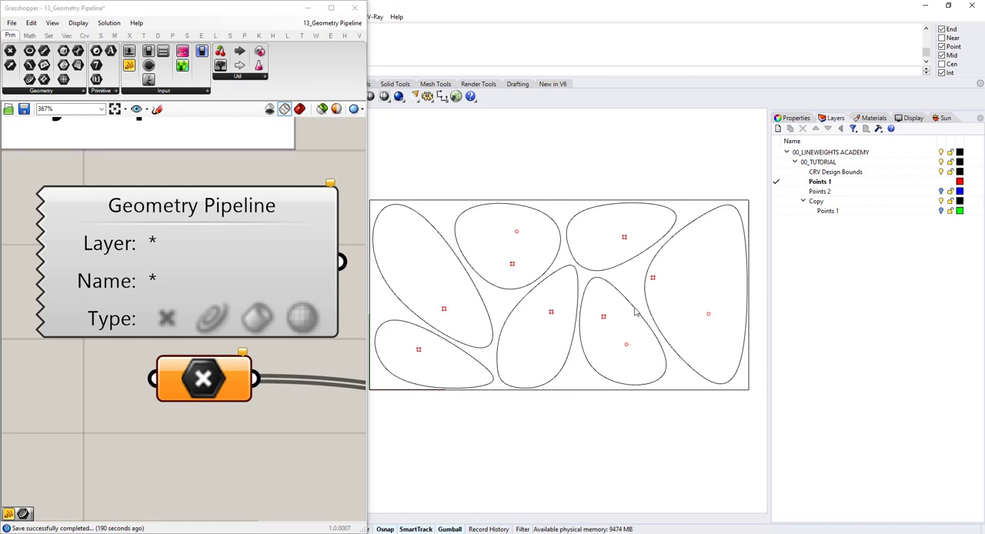
mouse_move(406, 268)
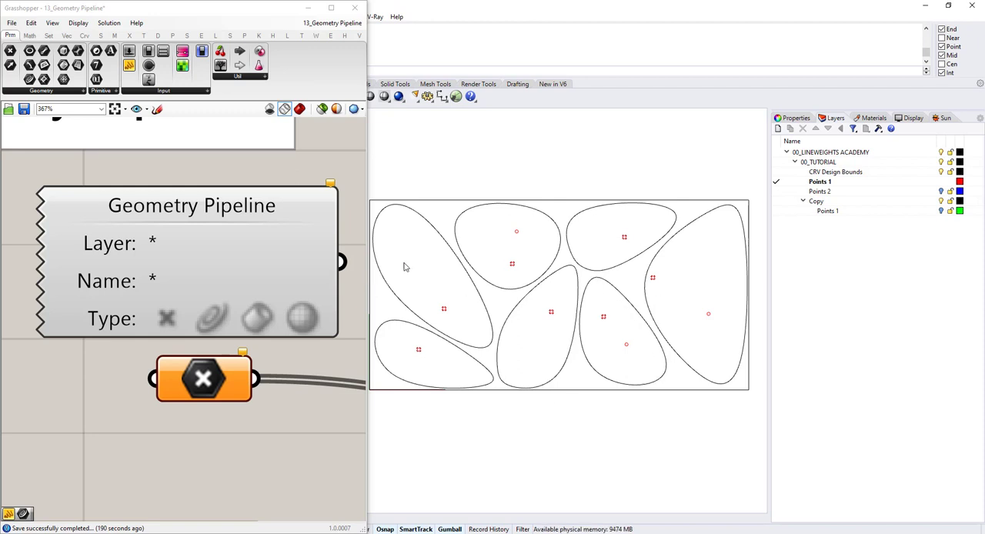
mouse_move(115, 341)
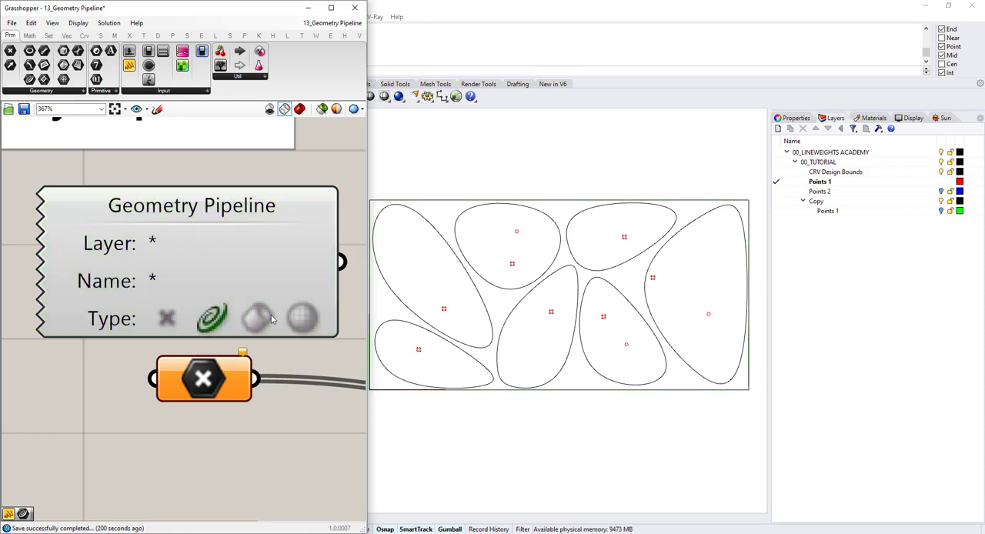
mouse_move(214, 320)
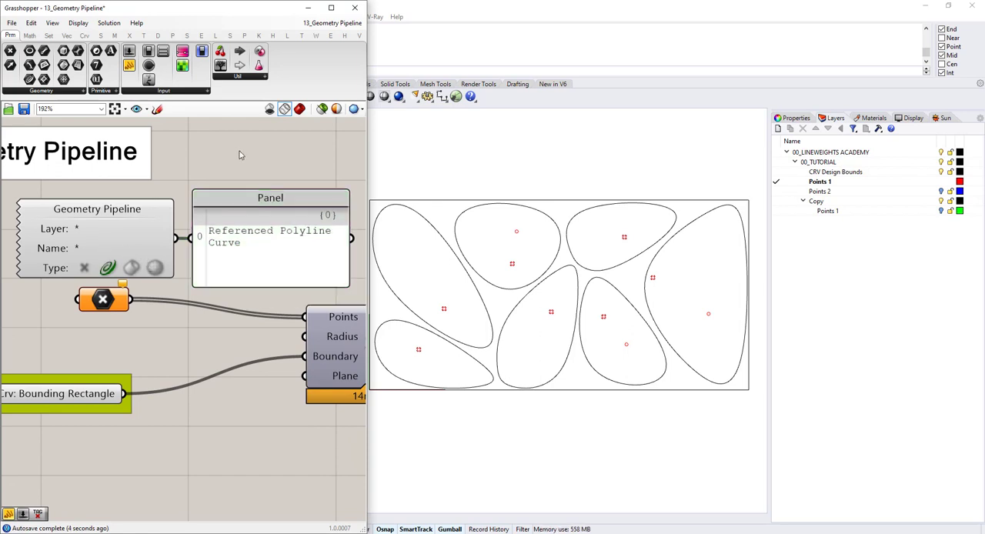
mouse_move(588, 219)
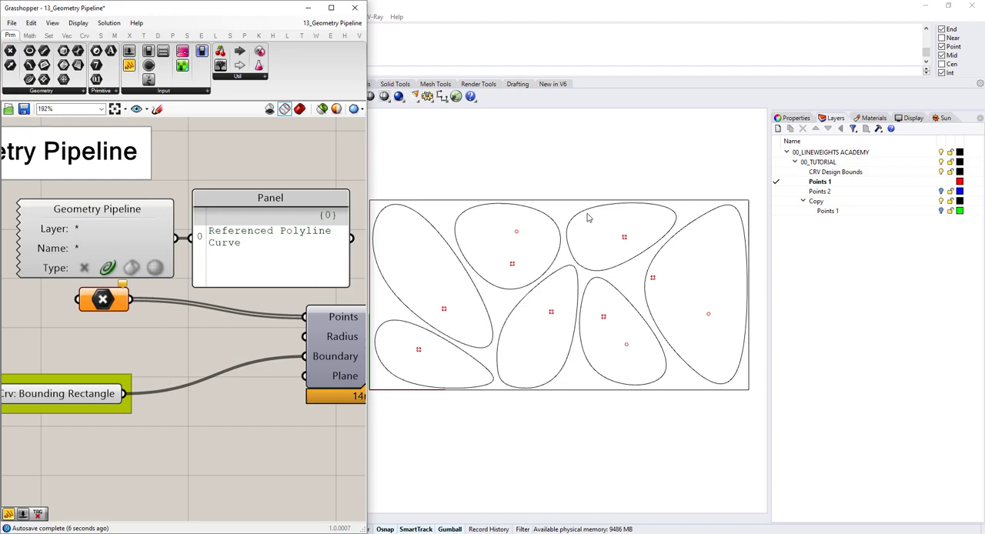
mouse_move(630, 274)
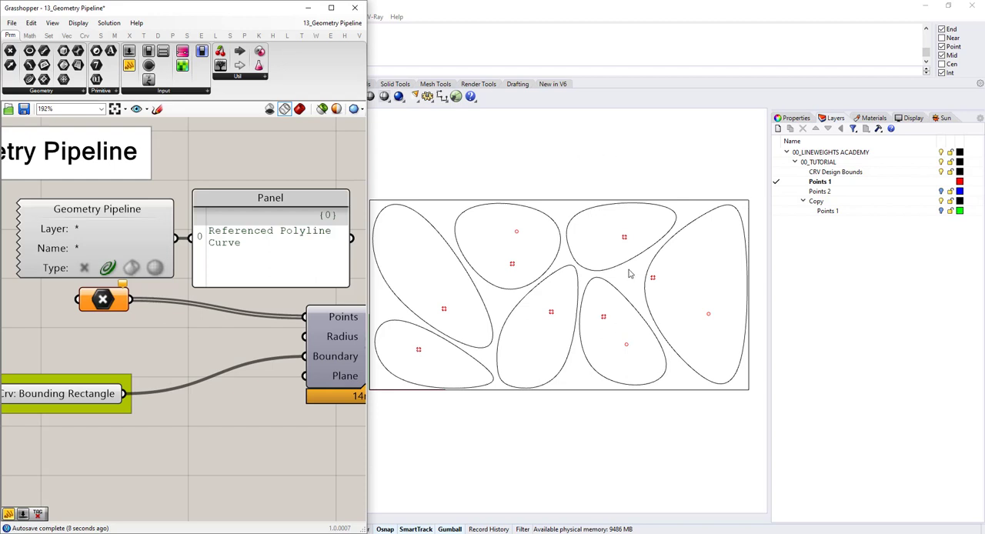
mouse_move(107, 267)
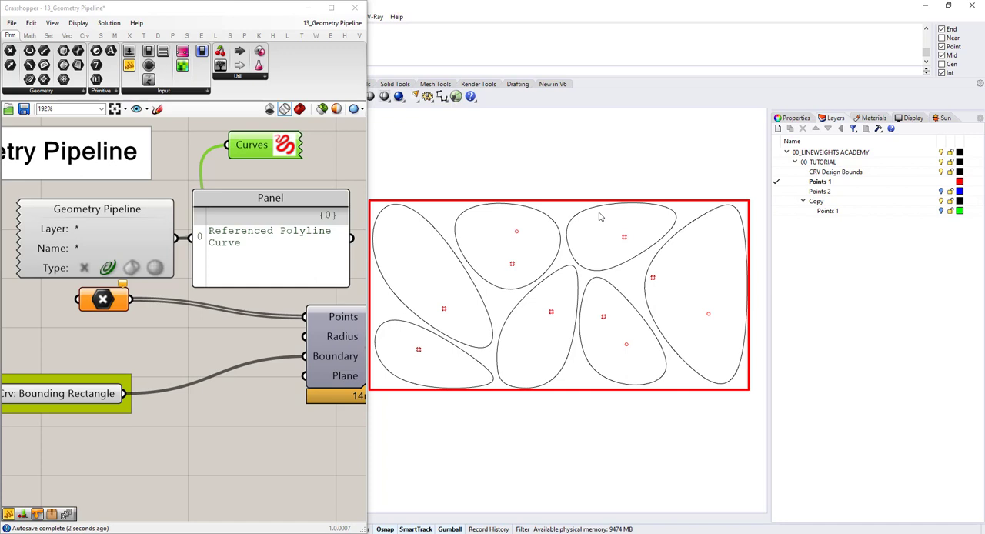
Step: Switch the Geometry Pipeline to collect points, then inspect the Points 2 and nested Points 1 layers
click(249, 145)
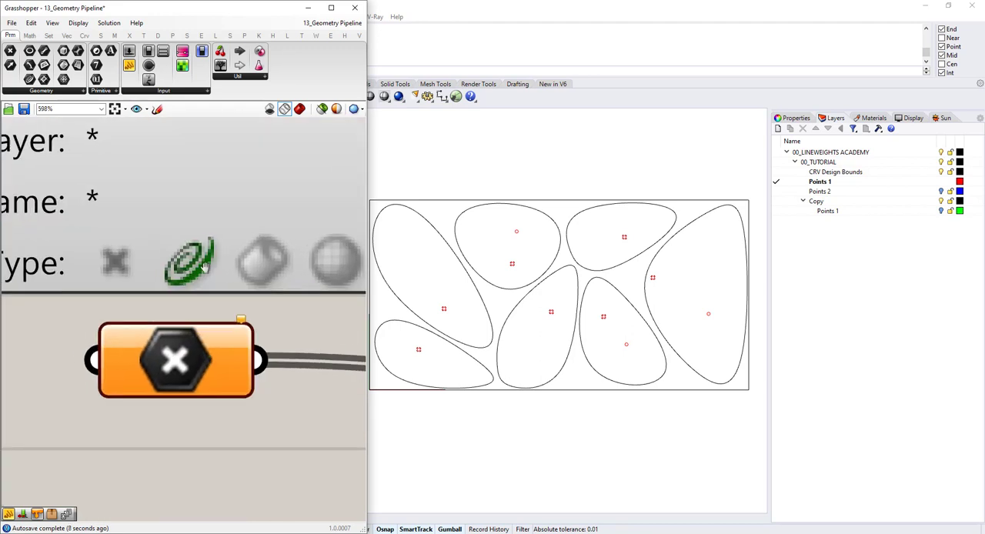
scroll(down, 3)
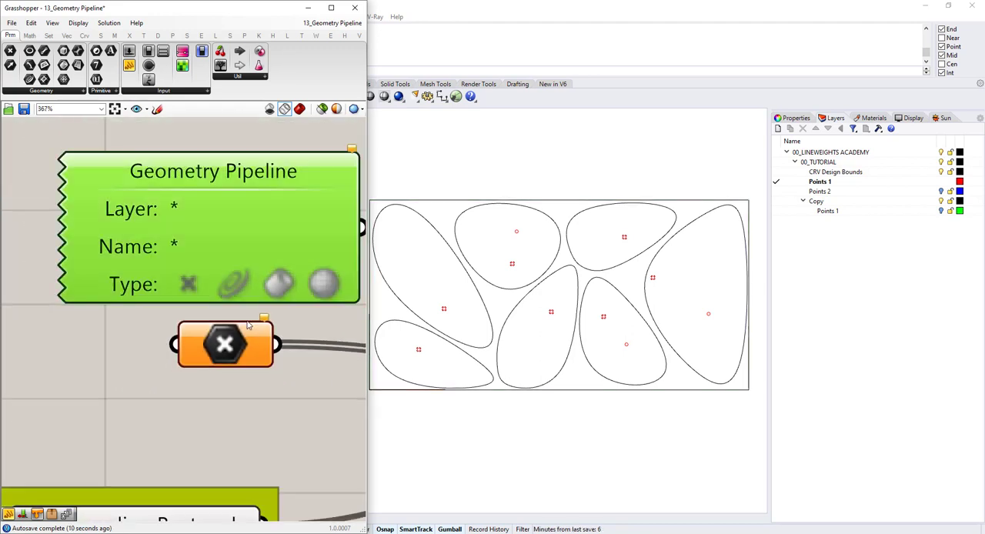
mouse_move(189, 284)
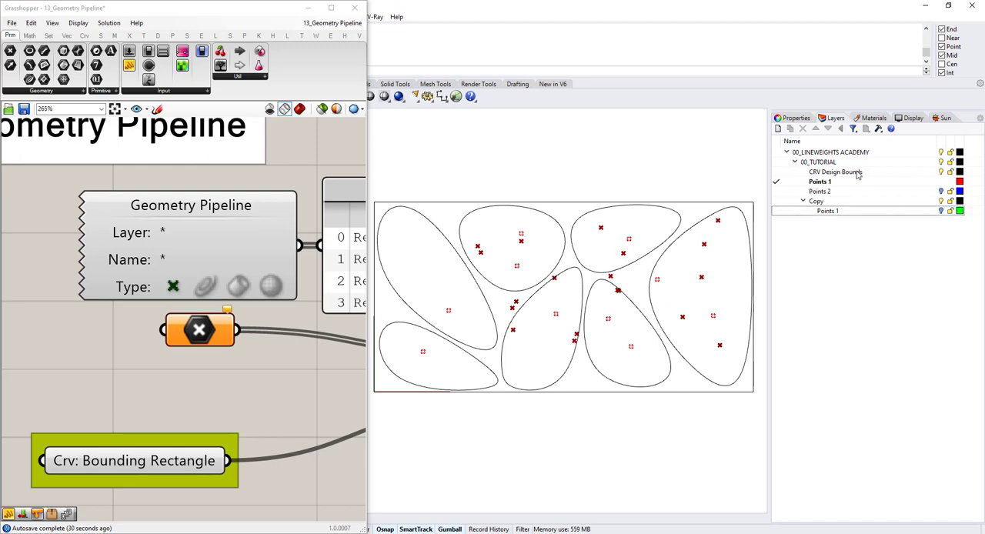
click(818, 190)
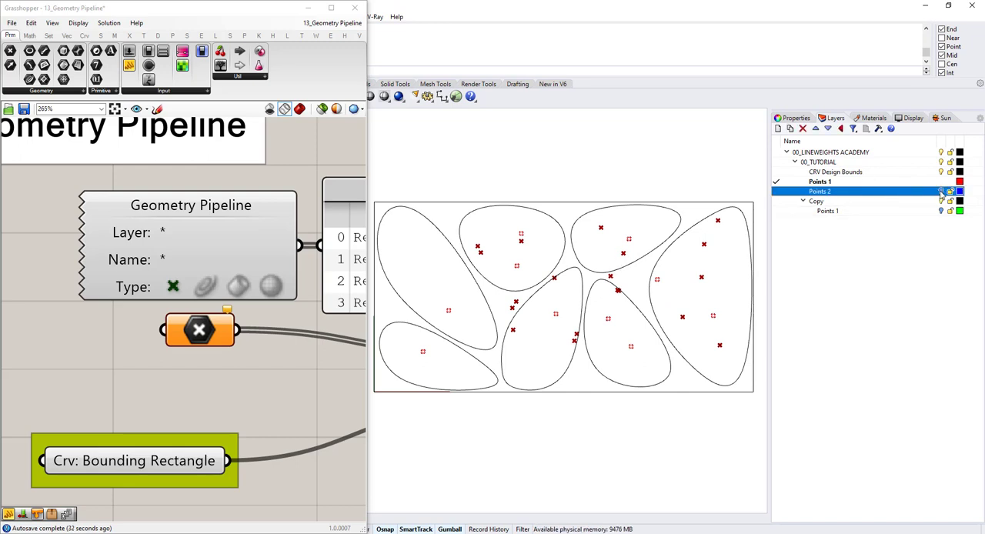
click(828, 211)
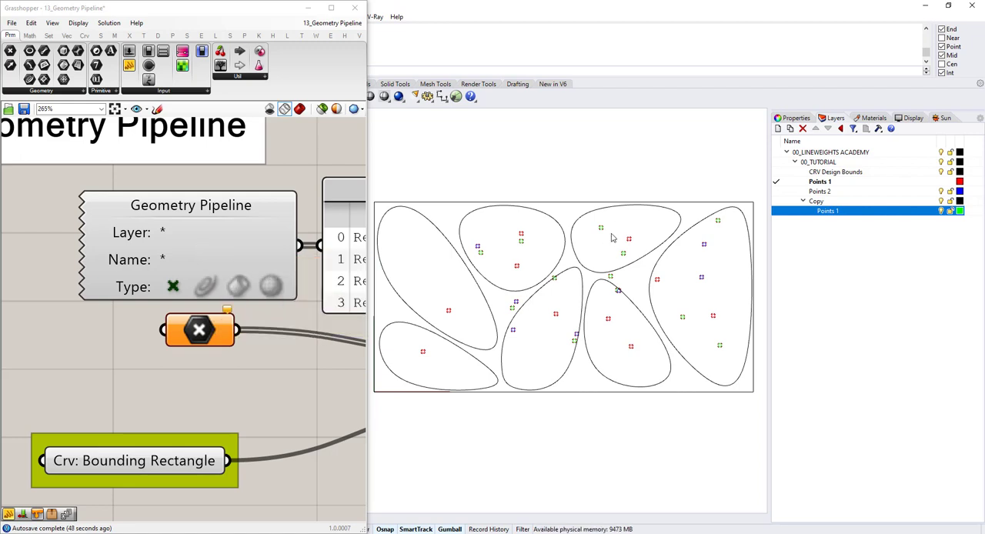
mouse_move(560, 271)
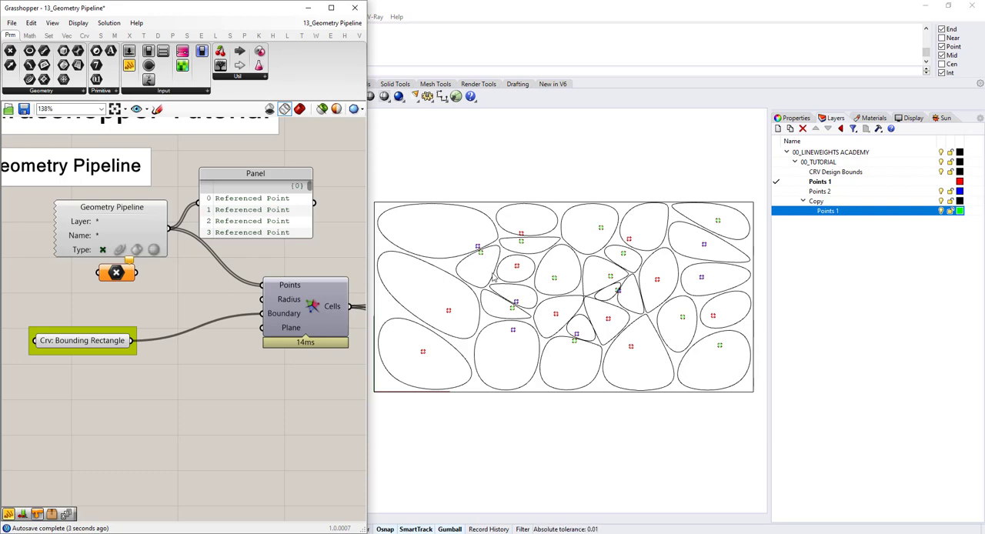
mouse_move(191, 243)
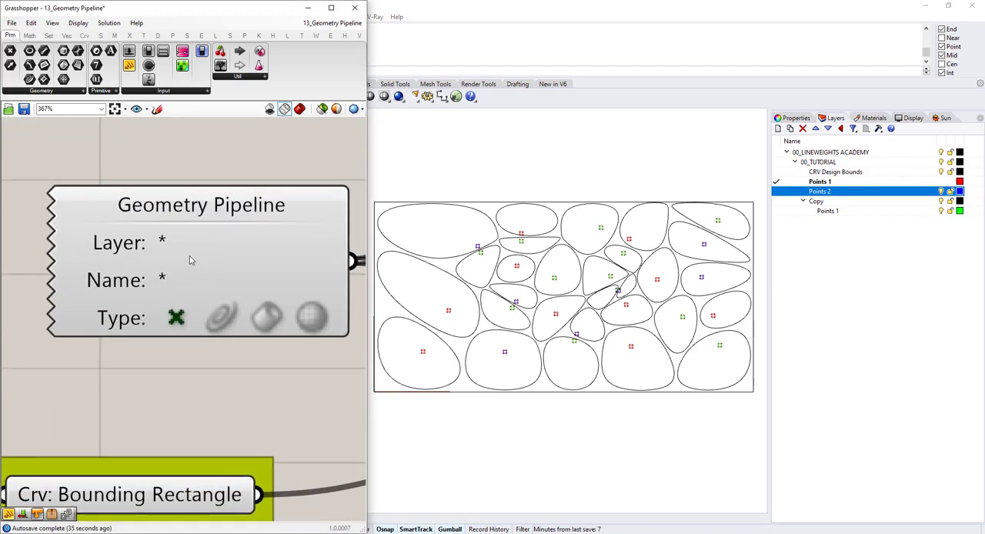
mouse_move(141, 245)
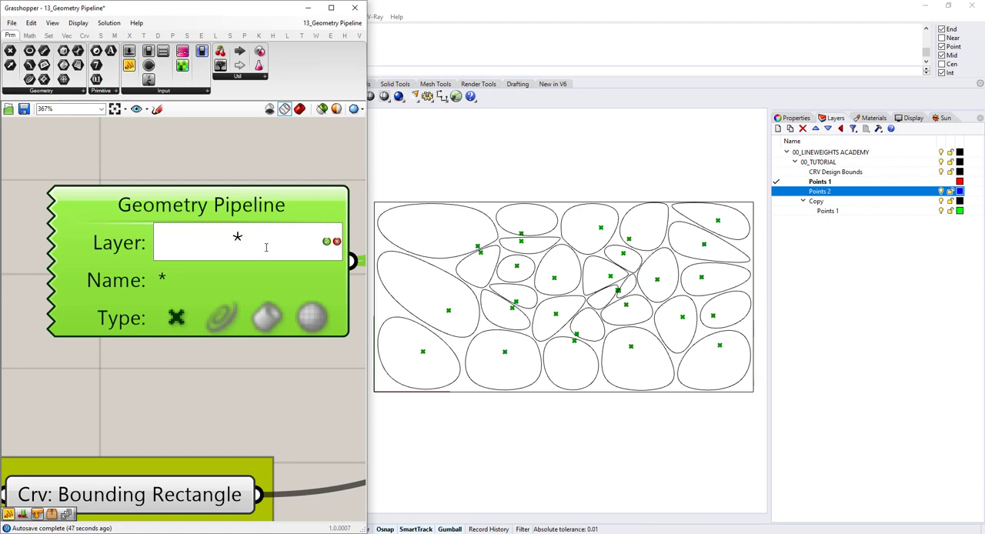
Step: Enter Points 2 as the pipeline's layer filter so only those points drive the cells
text(Points)
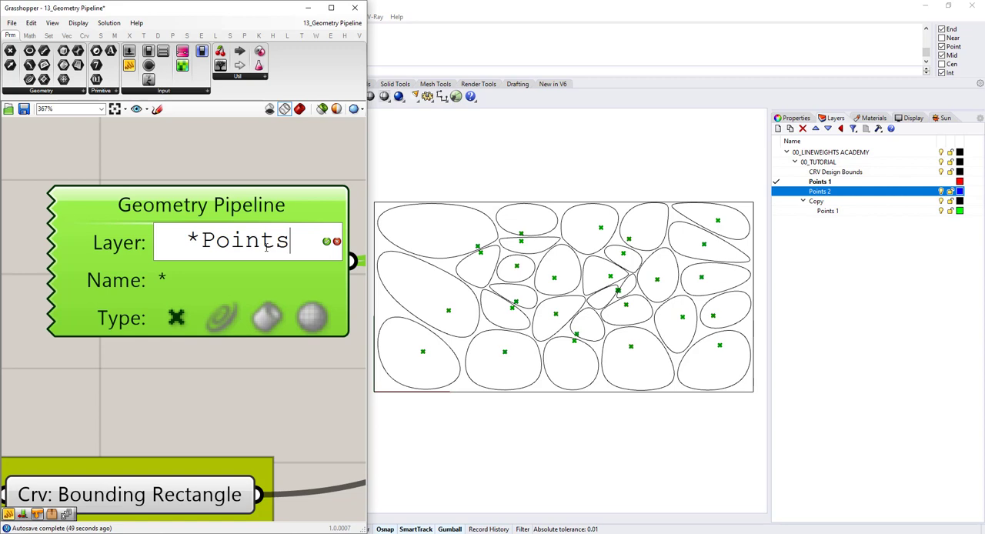
text(2)
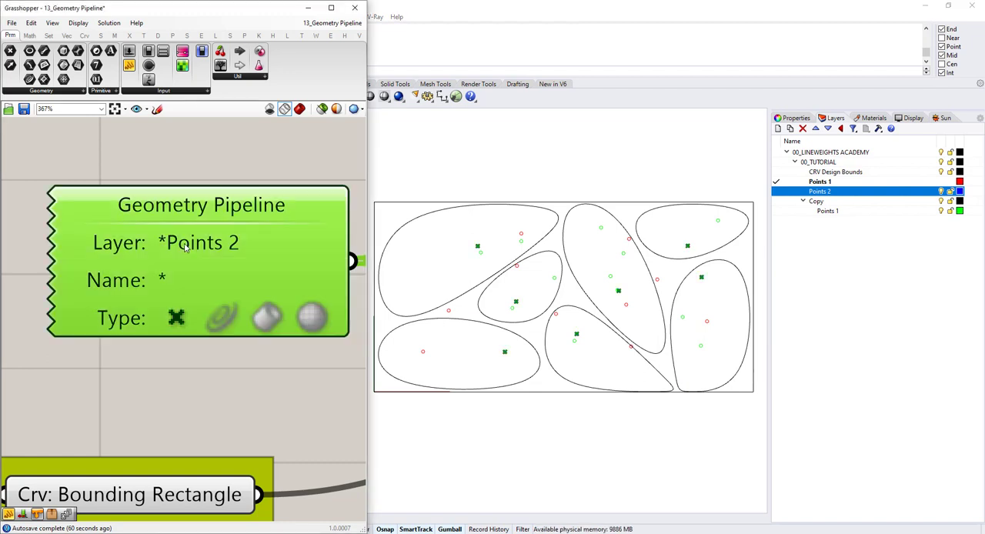
Step: Set the pipeline's layer filter to Points 1 and compare the Copy and nested Points 1 layers
double_click(199, 243)
text(1)
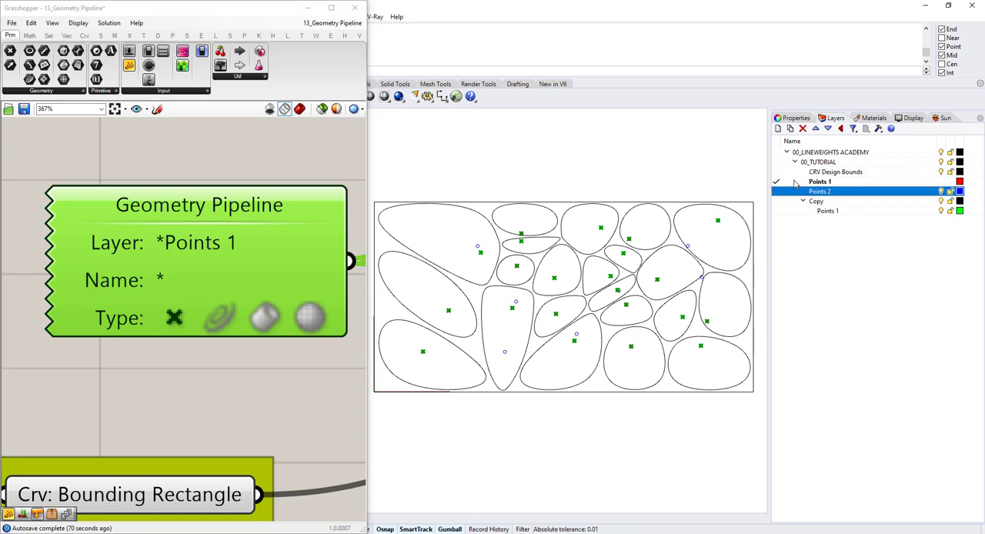
click(826, 182)
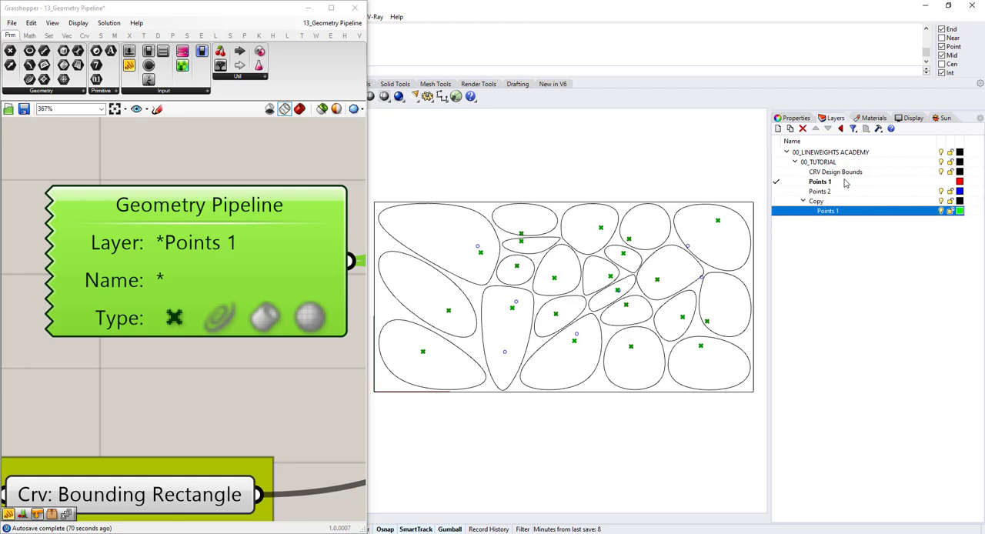
click(817, 200)
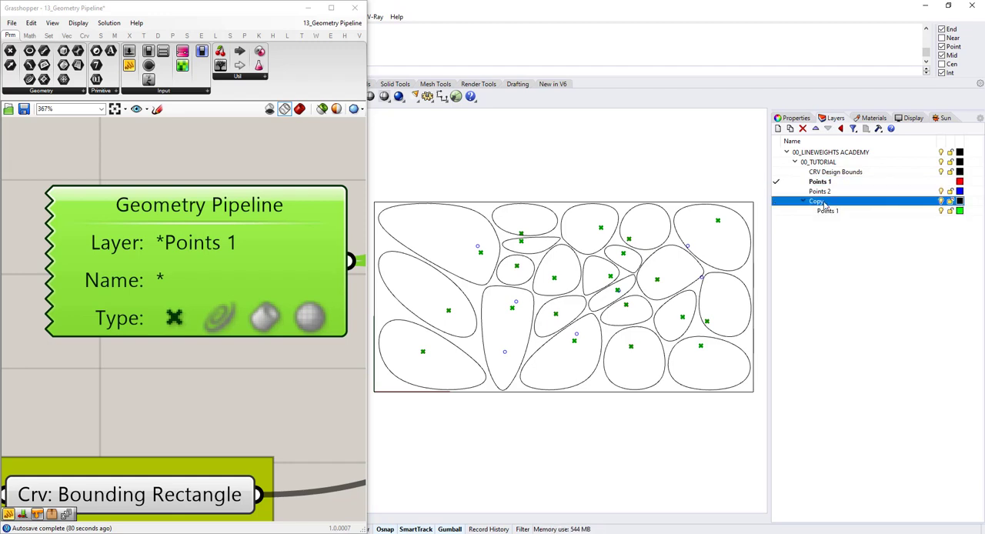
mouse_move(828, 215)
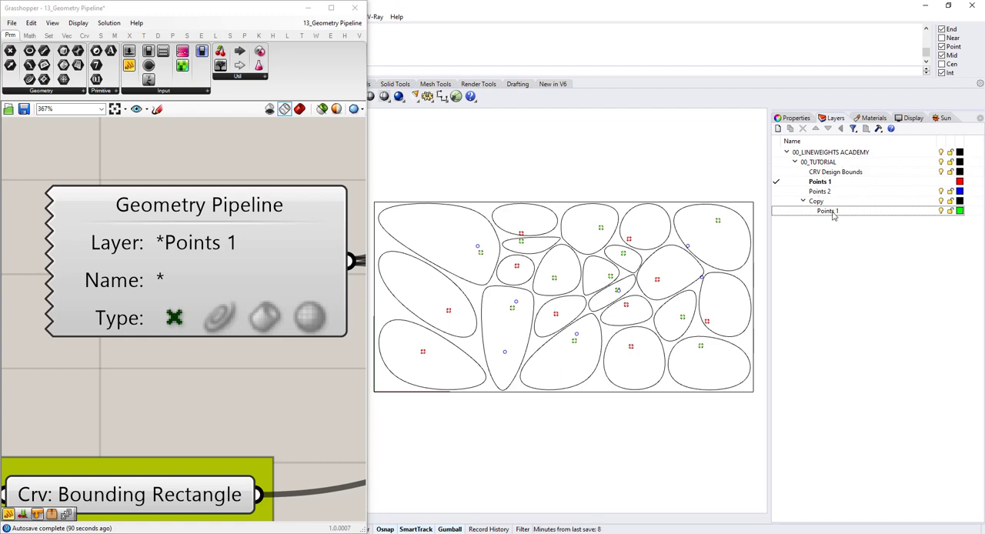
click(828, 210)
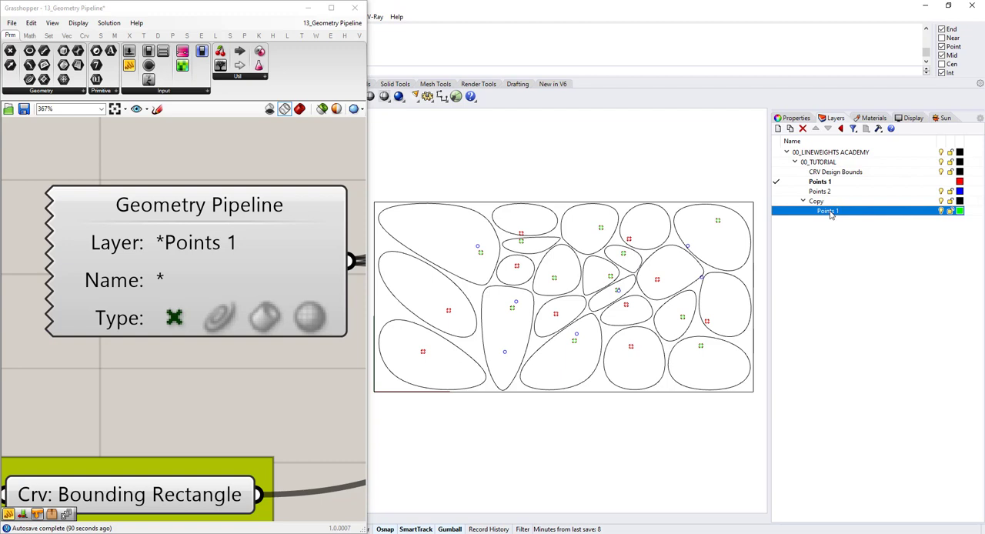
click(815, 200)
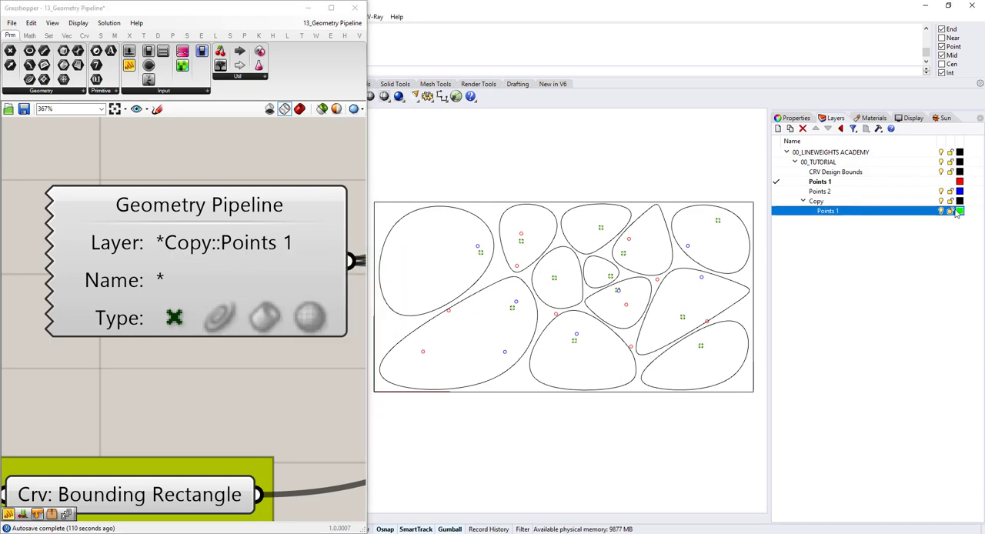
click(818, 181)
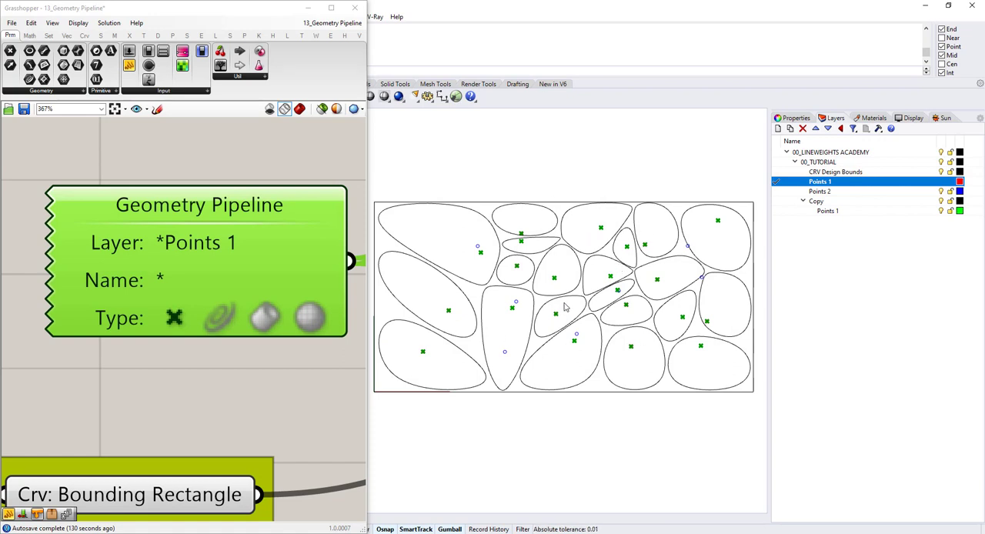
Step: Make Points 1 current and change the pipeline layer filter to the Points # wildcard
click(828, 209)
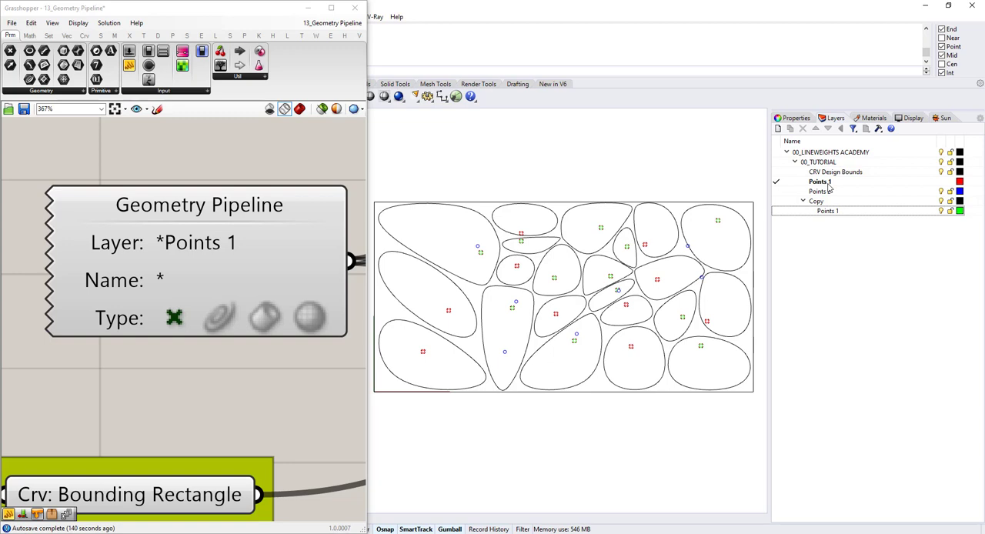
click(819, 182)
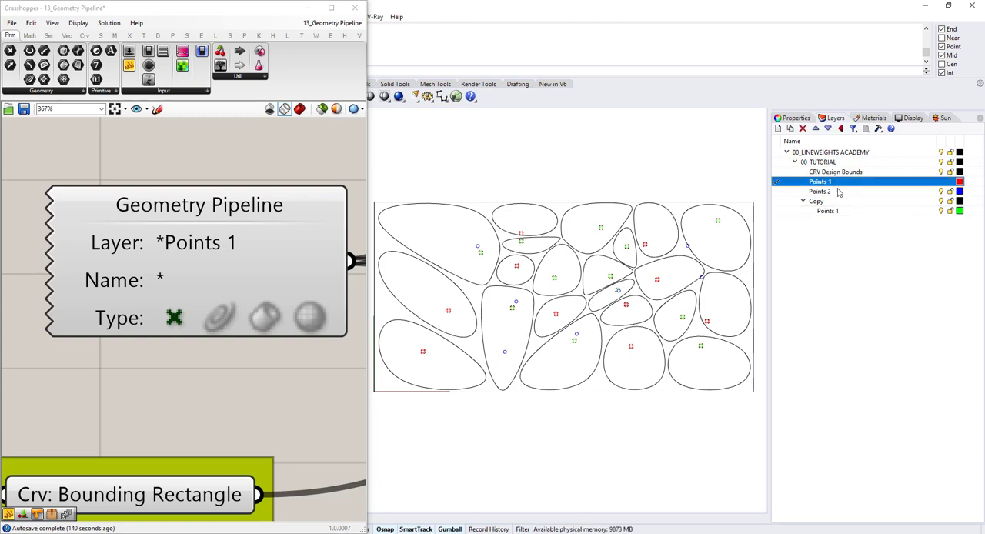
click(828, 209)
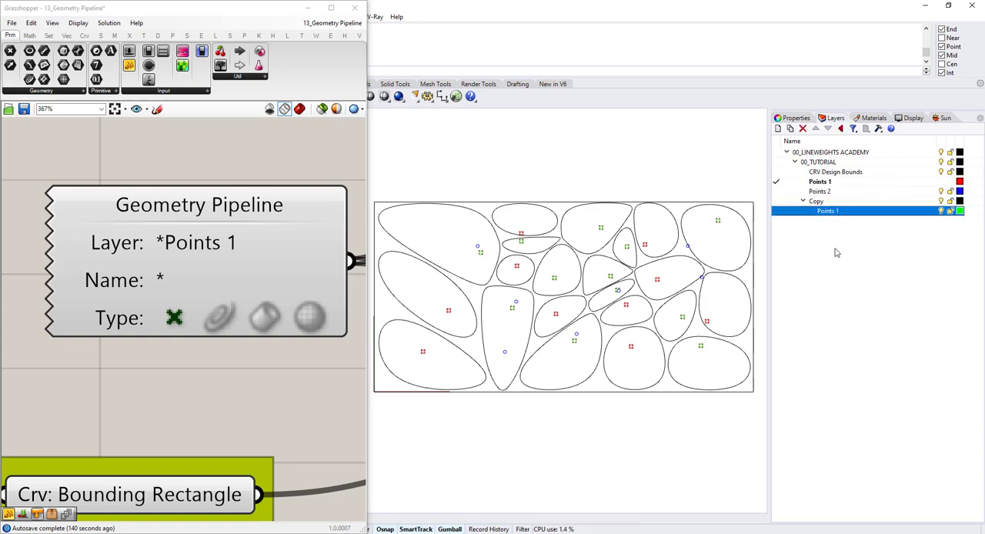
mouse_move(846, 323)
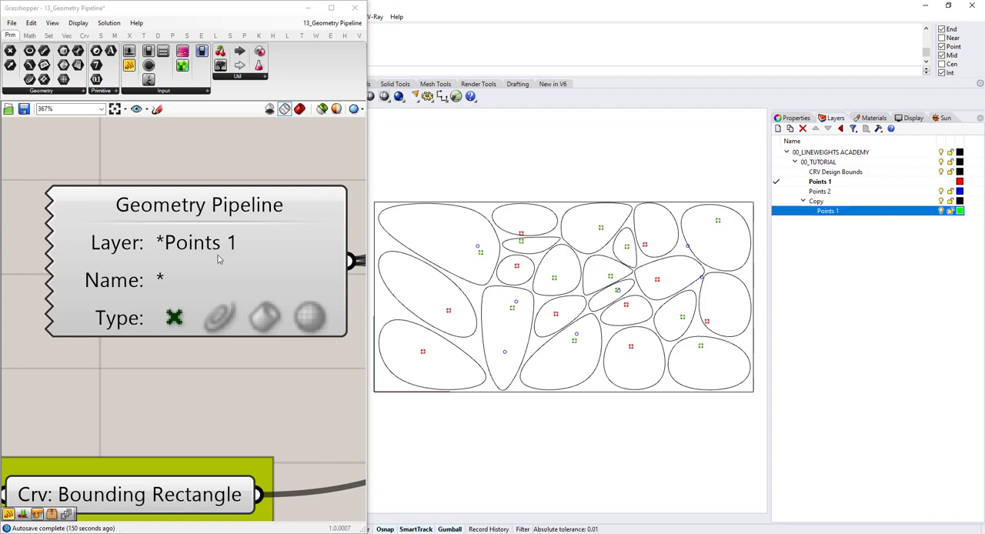
click(197, 243)
text(#)
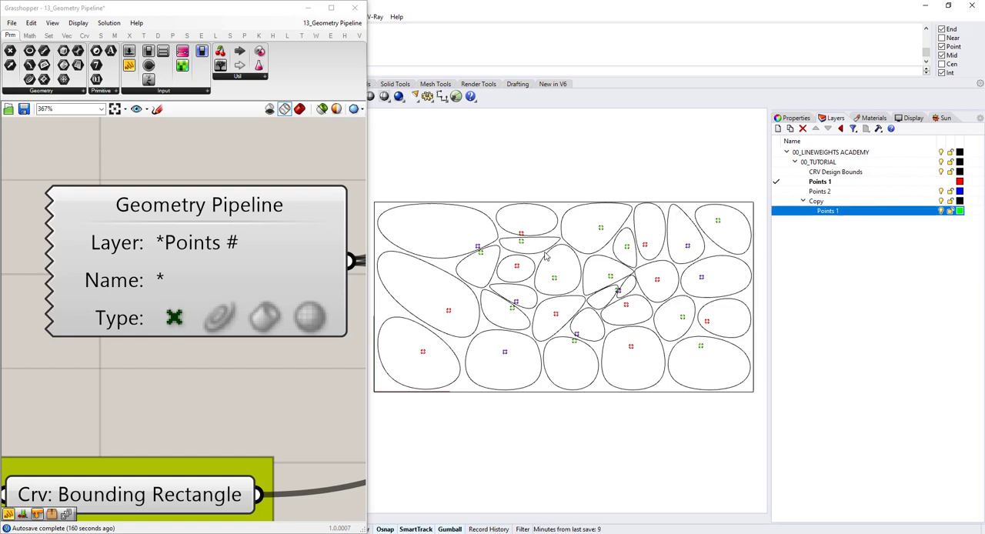
Step: Rename the Points 2 layer to Points 8 to change which points shape the cells
click(819, 191)
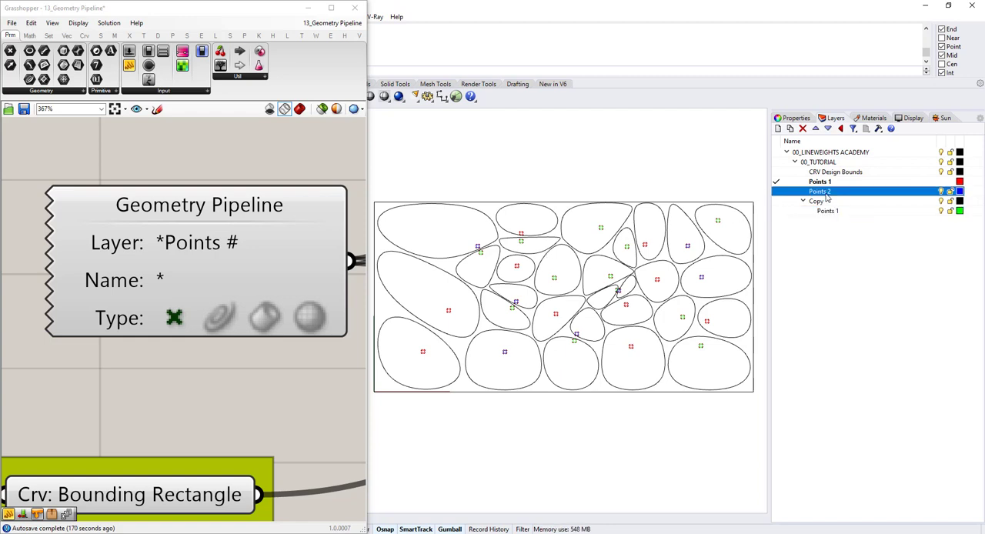
double_click(818, 190)
text(B)
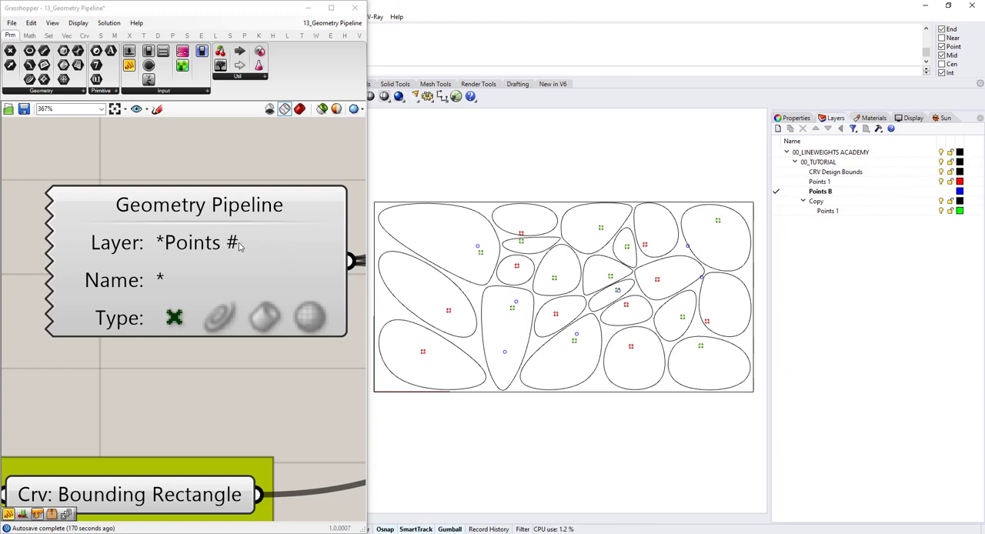
mouse_move(231, 243)
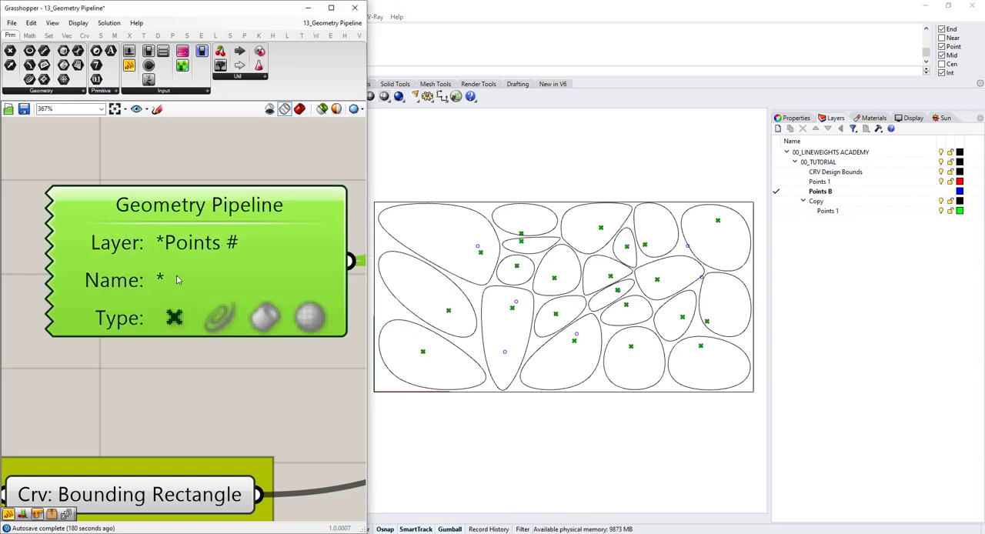
mouse_move(197, 243)
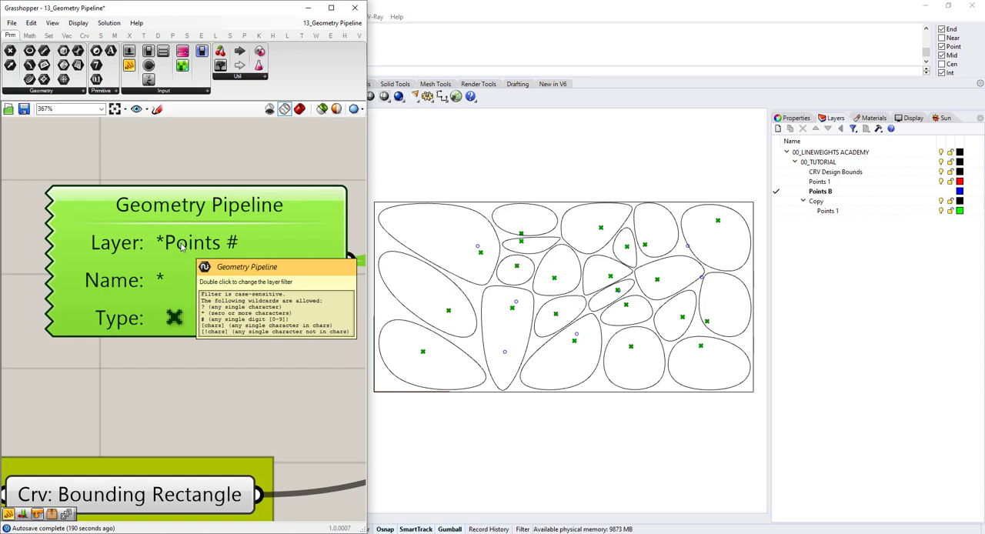
Step: Clear the pipeline's layer filter back to * so every layer's points are accepted
double_click(197, 243)
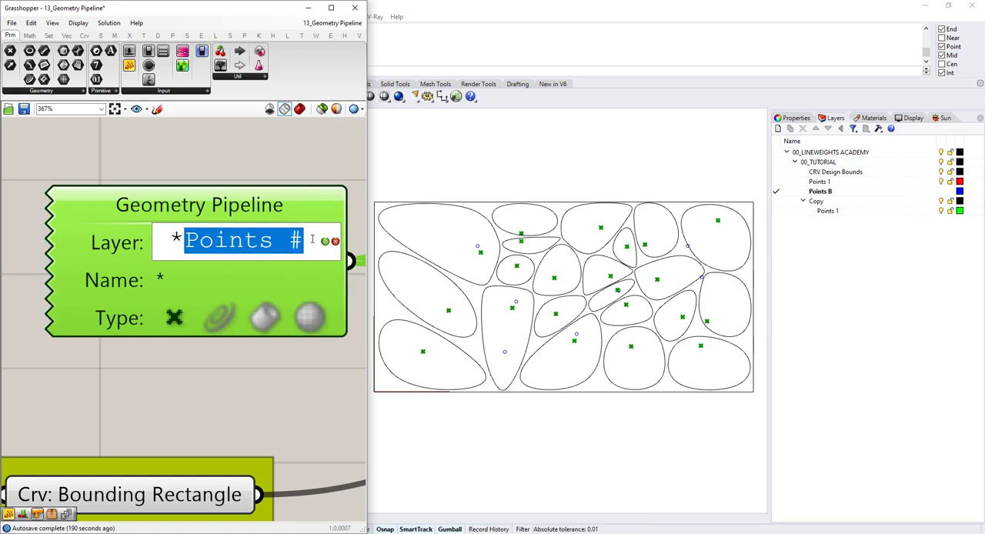
key(Delete)
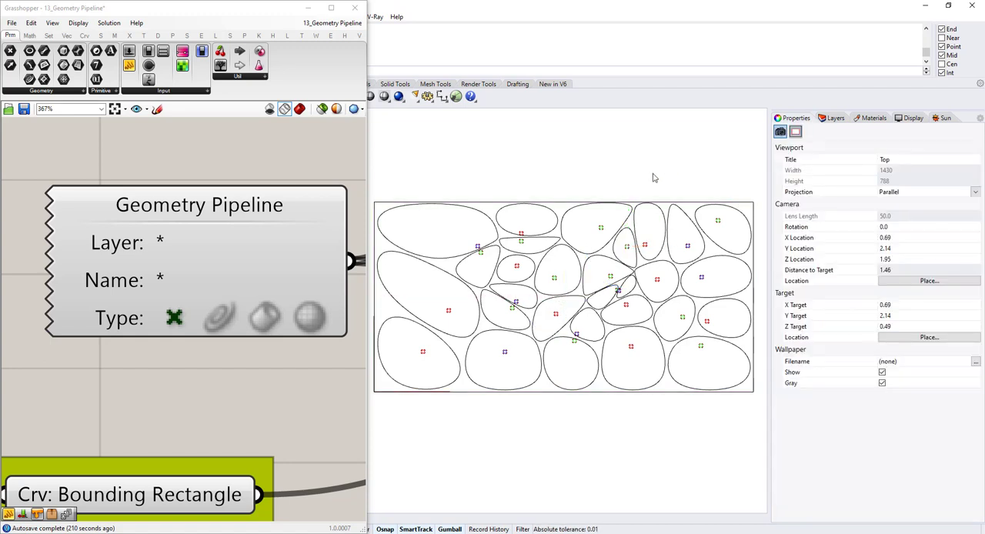
mouse_move(652, 172)
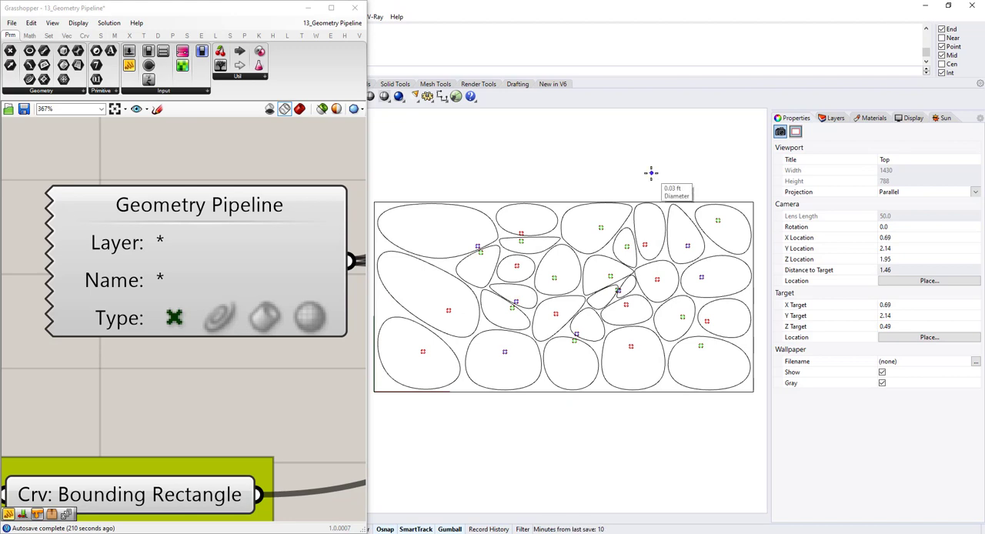
Step: Name the selected group of nine points 'voronoipt' via the Properties Name field
click(651, 174)
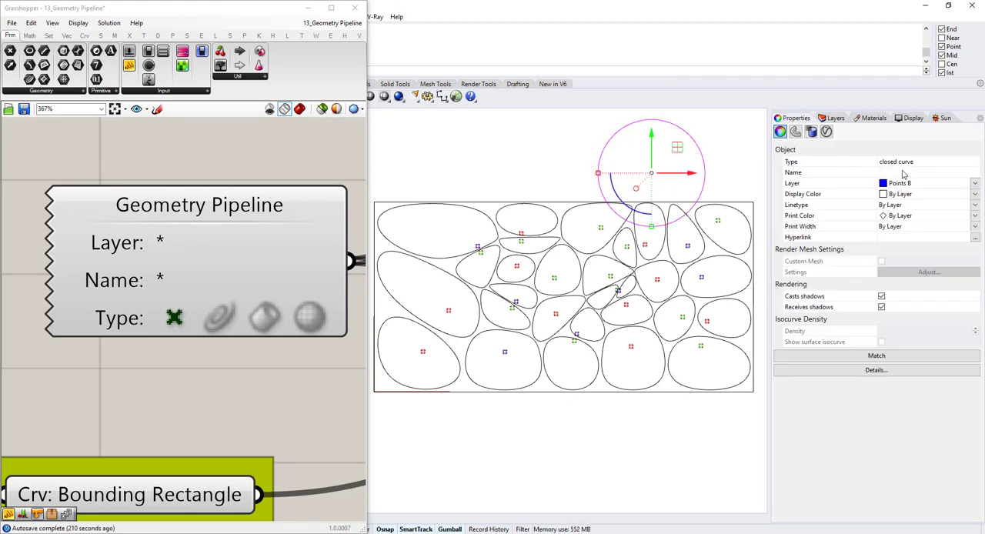
text(sdfsdgd)
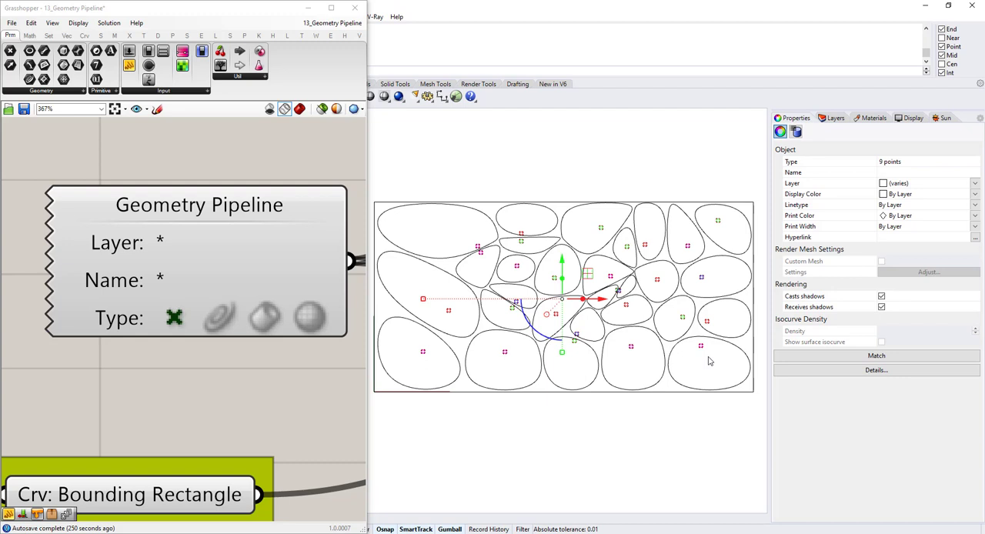
mouse_move(893, 173)
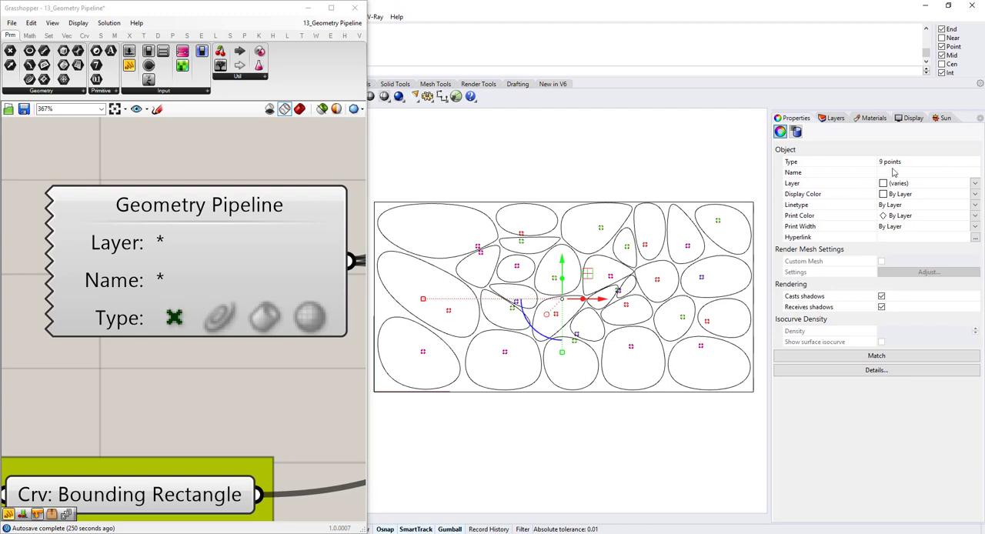
text(vol)
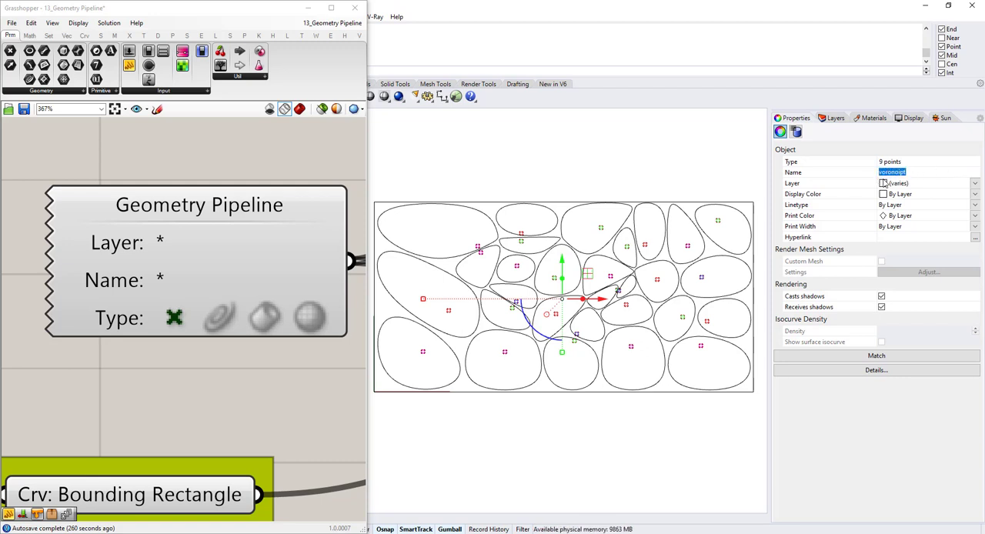
click(794, 131)
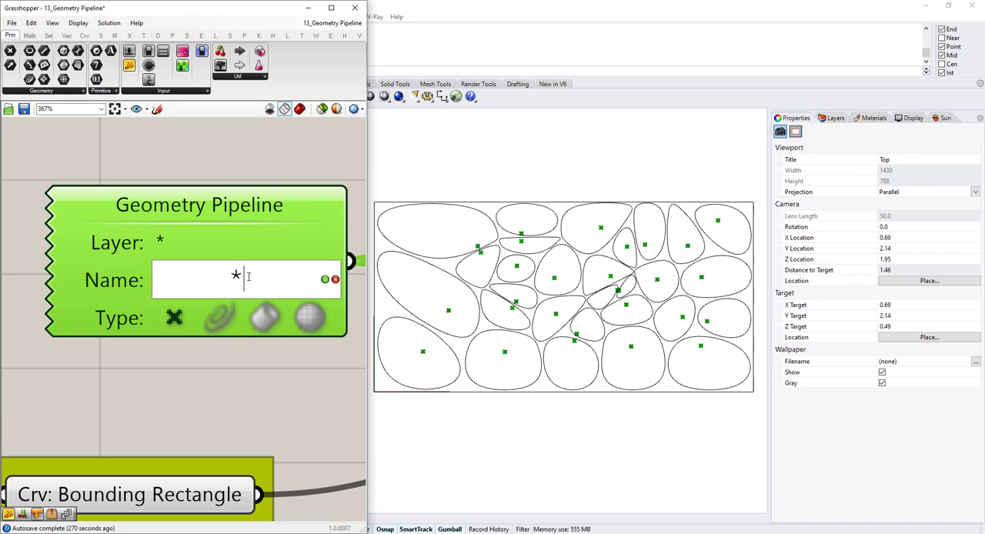
Step: Filter the Geometry Pipeline to name 'voronoipt' and layer 'Points 1', leaving fewer larger blobs
text(voronoipt)
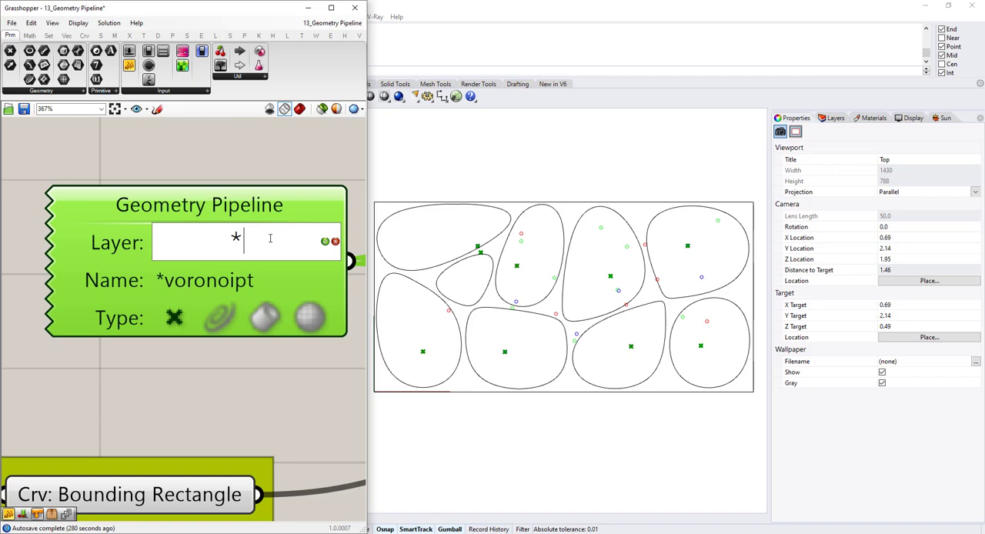
text(Points 1)
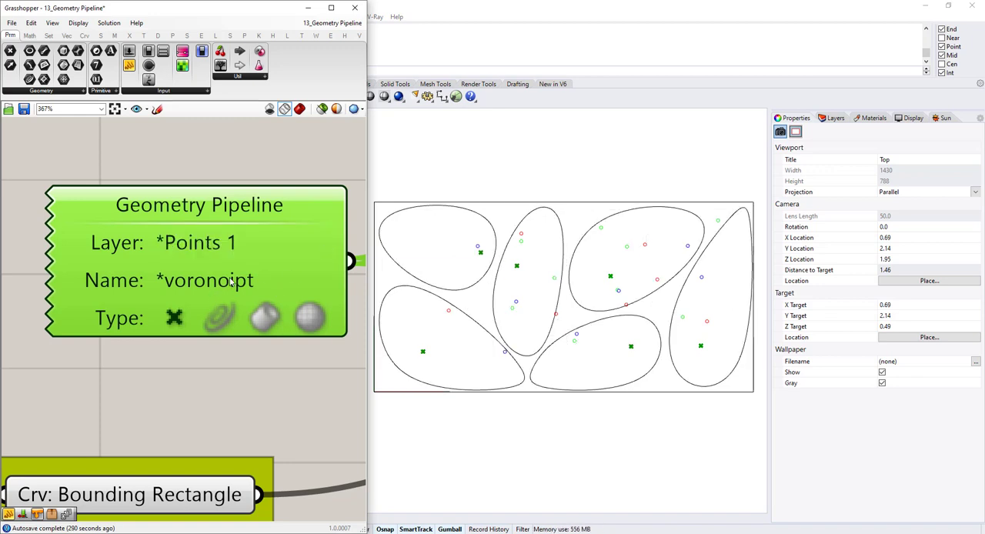
double_click(195, 241)
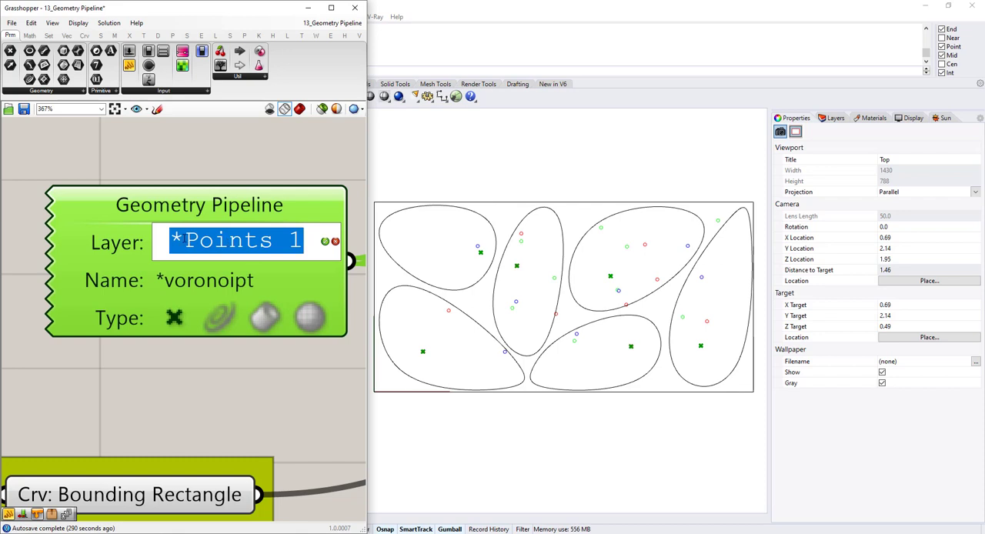